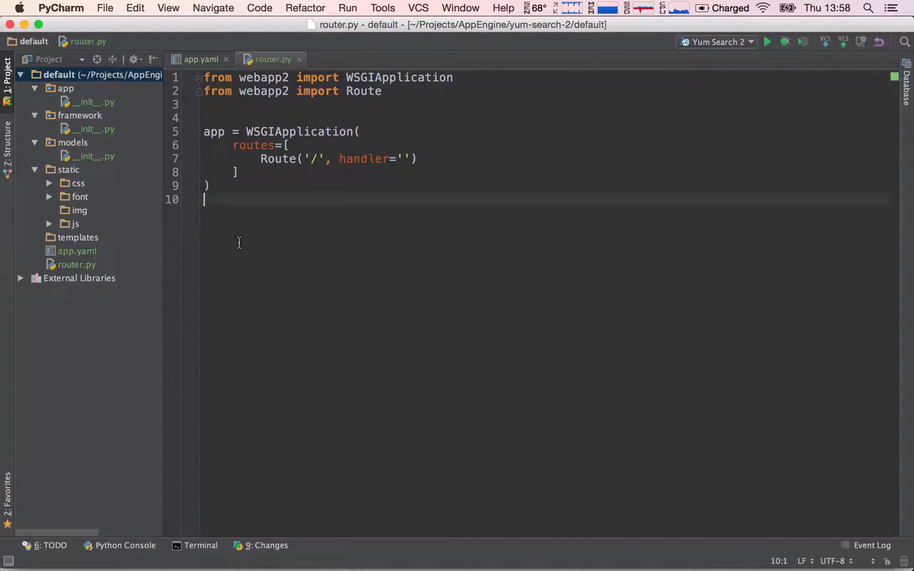
{"action": "mouse_move", "coordinate": [253, 203]}
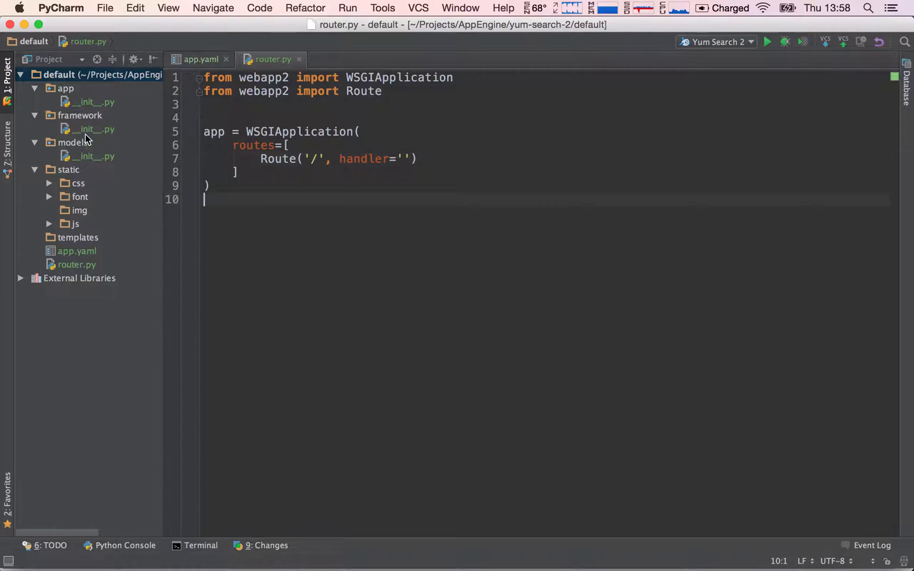
- Add a new Python file named home to the app package
{"action": "left_click", "coordinate": [65, 88]}
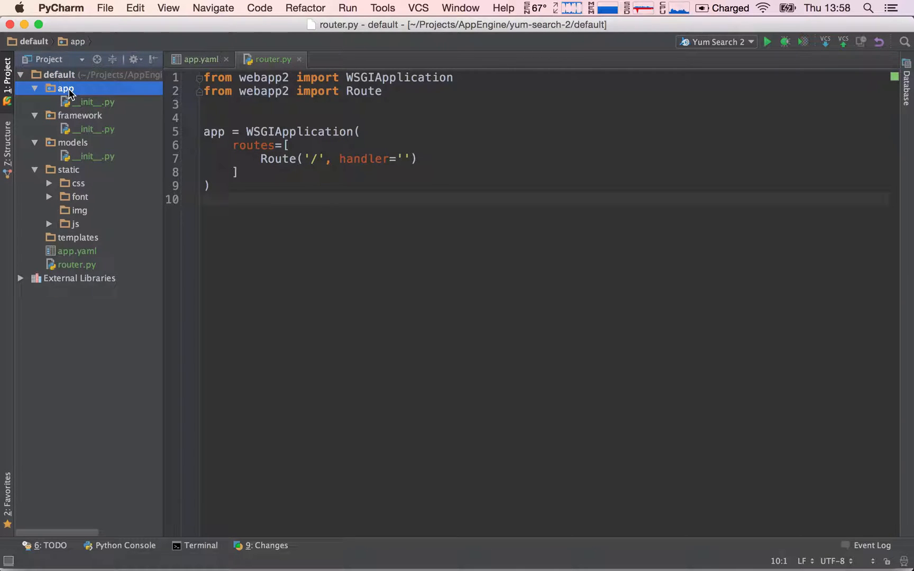
{"action": "right_click", "coordinate": [65, 89]}
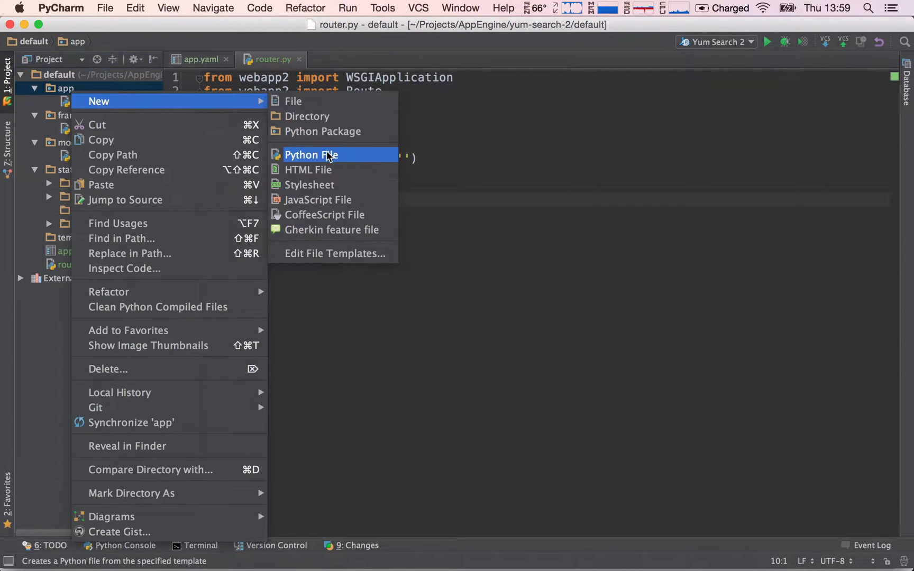
{"action": "left_click", "coordinate": [311, 155]}
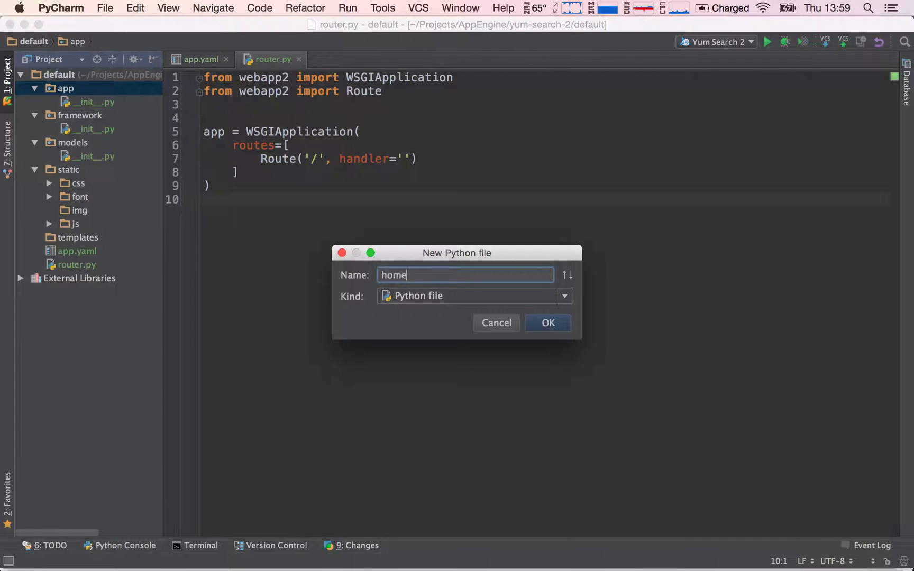
{"action": "left_click", "coordinate": [546, 323]}
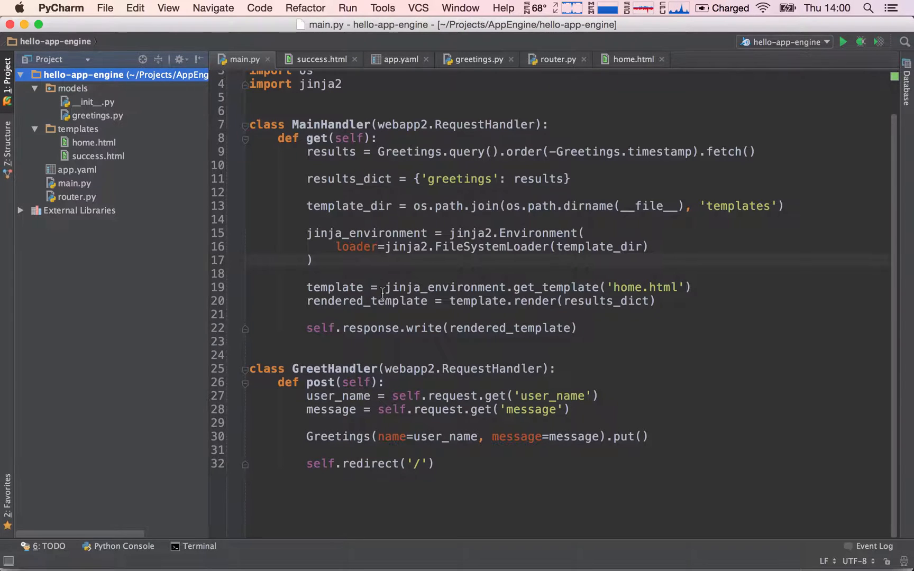
- Walk through main.py, highlighting self in get, GreetHandler, user_name and the redirect line
{"action": "left_click", "coordinate": [437, 464]}
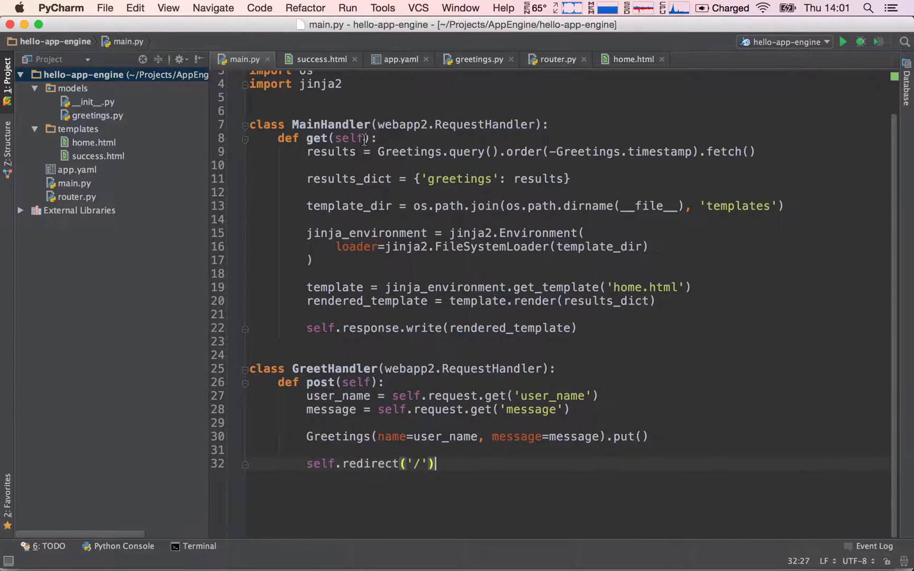
{"action": "double_click", "coordinate": [330, 125]}
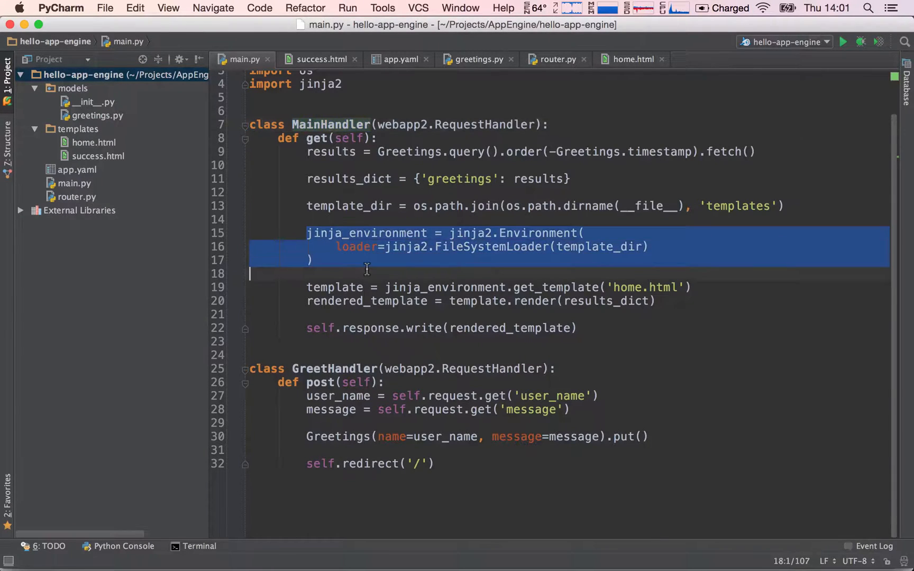
{"action": "left_click", "coordinate": [324, 361]}
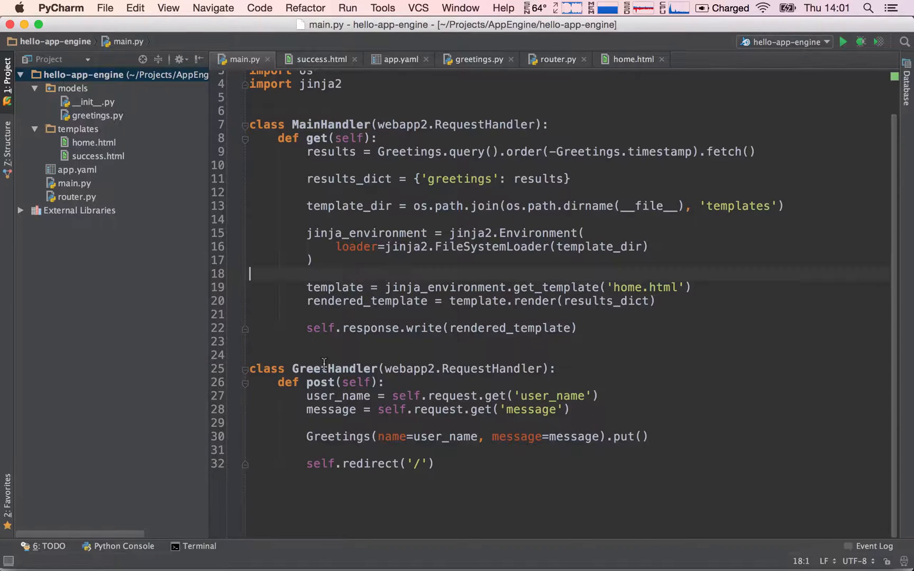
{"action": "double_click", "coordinate": [333, 368]}
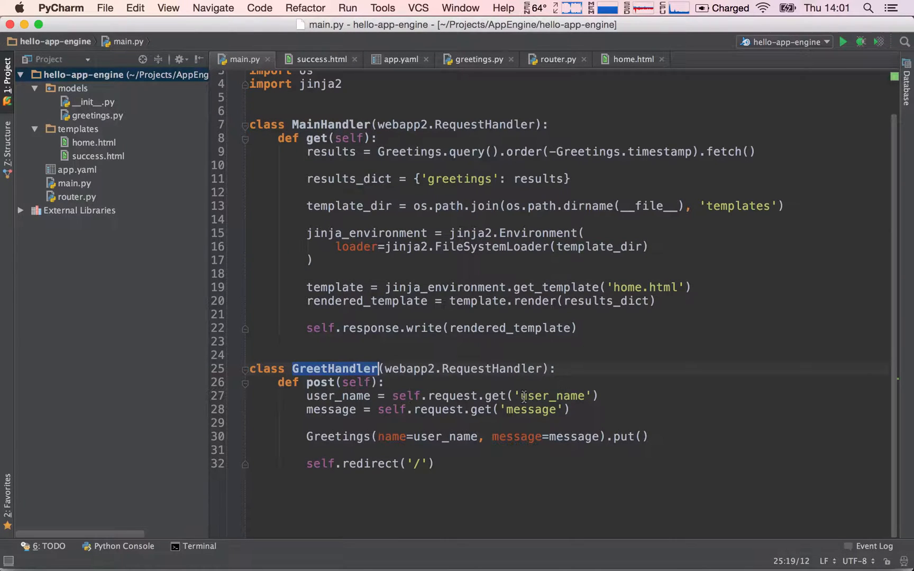
{"action": "double_click", "coordinate": [530, 409]}
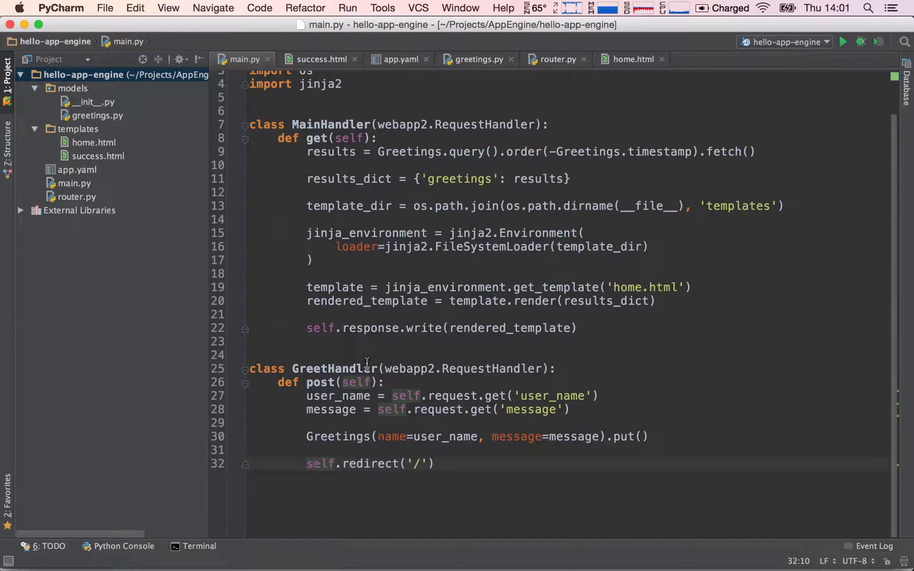
{"action": "left_click", "coordinate": [331, 464]}
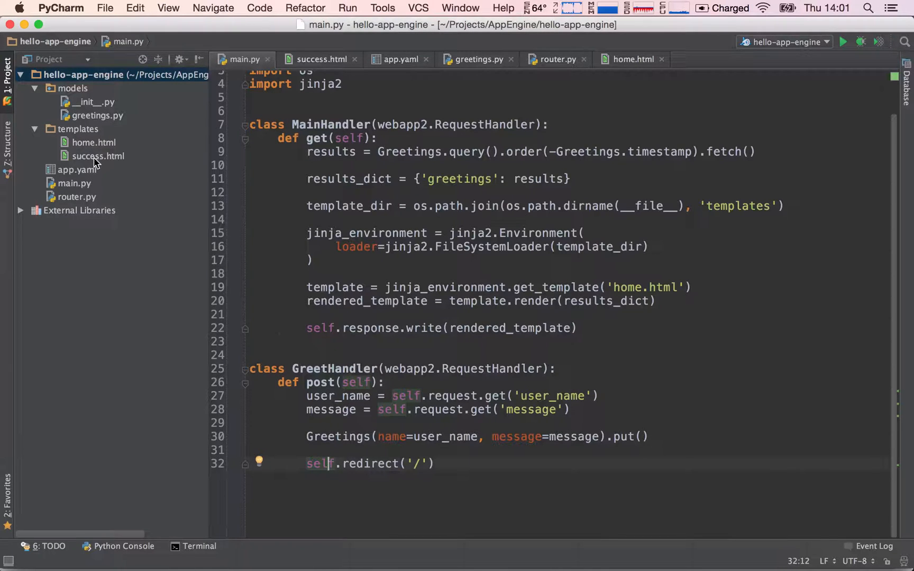
- Check success.html, then change GreetHandler's render call from home.html to success.html
{"action": "left_click", "coordinate": [98, 156]}
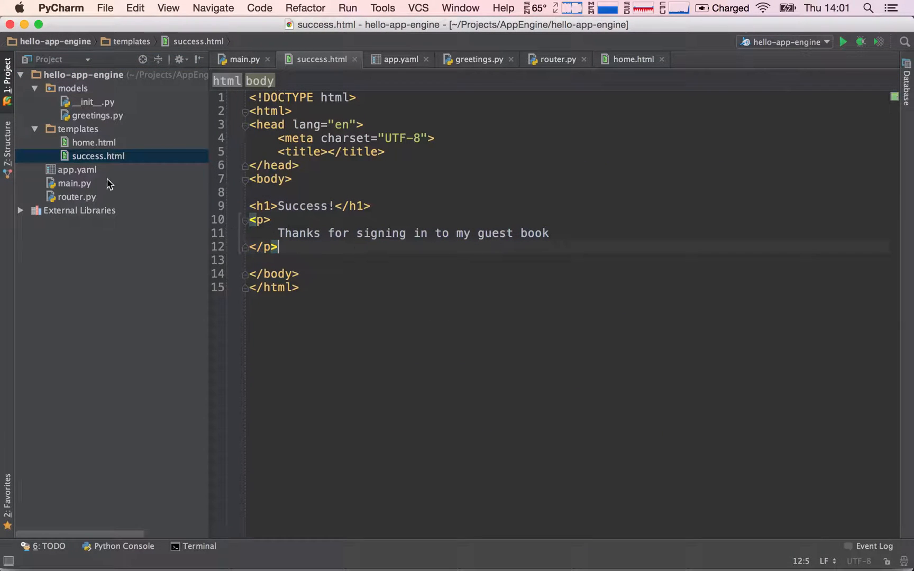
{"action": "left_click", "coordinate": [243, 59]}
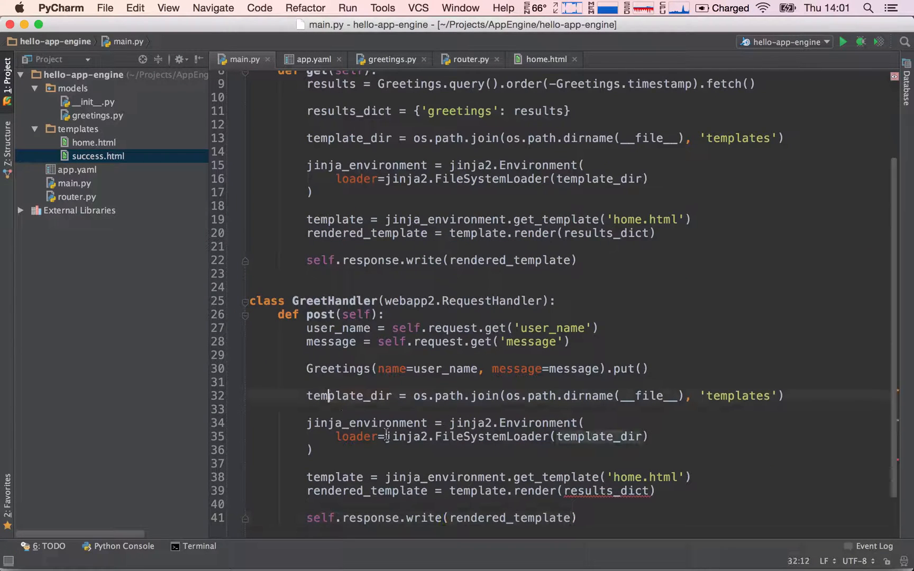
{"action": "double_click", "coordinate": [606, 491]}
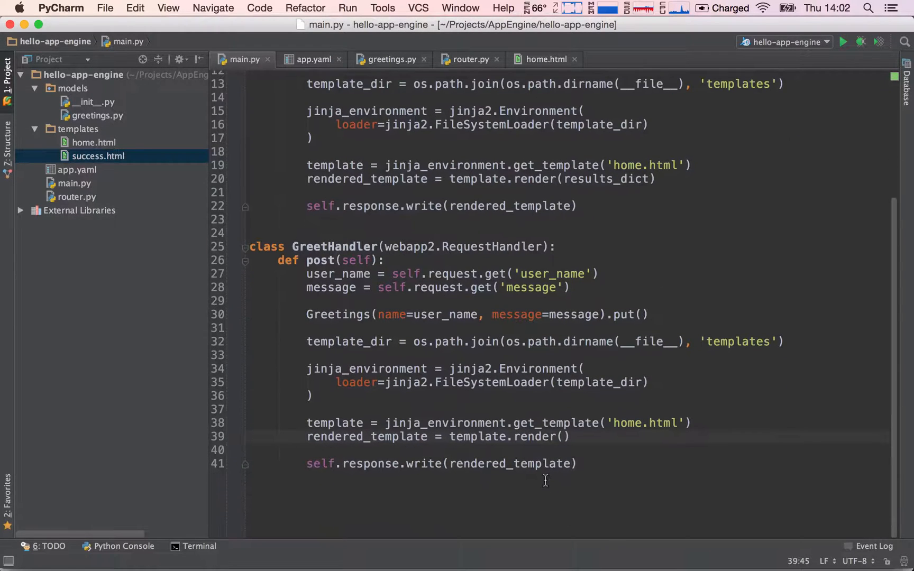
{"action": "double_click", "coordinate": [625, 422]}
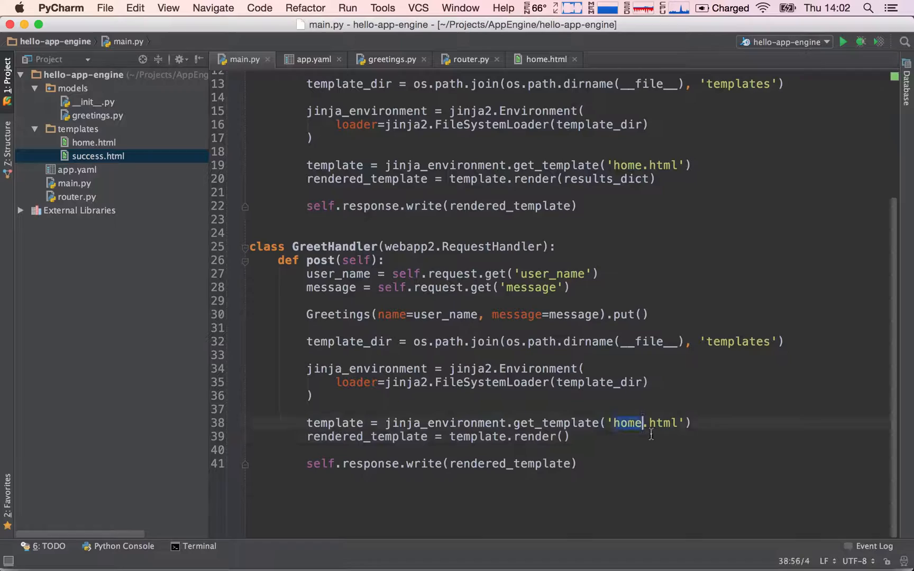
{"action": "type", "text": "succe"}
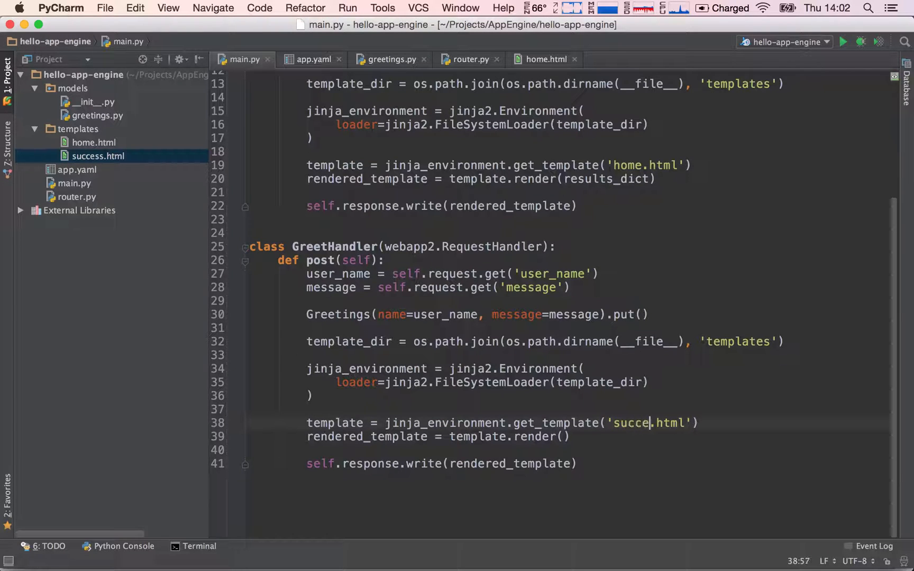
{"action": "type", "text": "ss"}
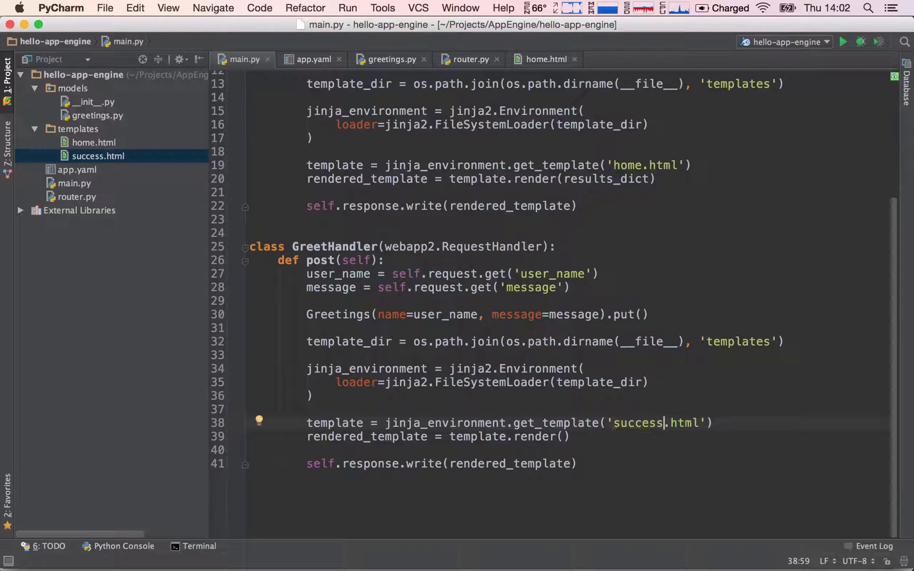
{"action": "type", "text": "it yum-search-2"}
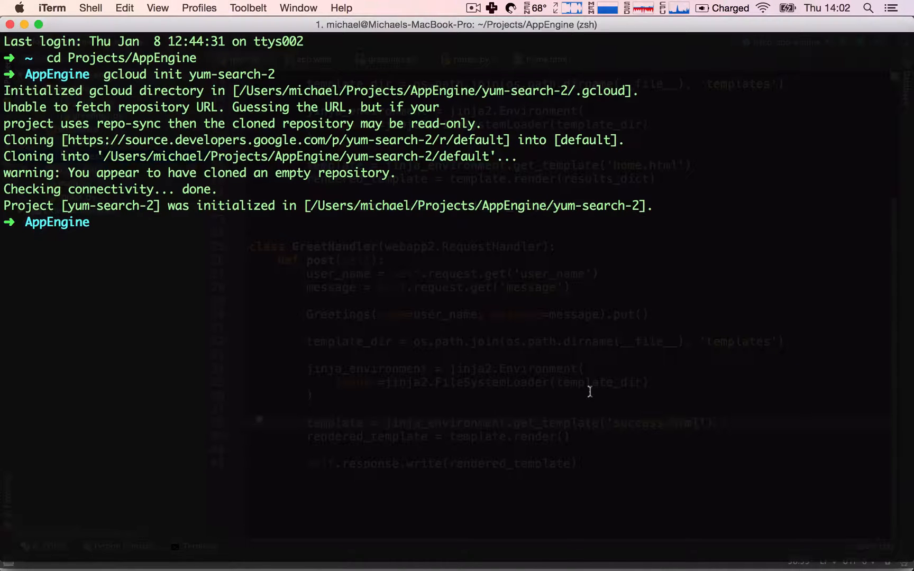
- Run 'gcloud preview app run' from the hello-app-engine folder
{"action": "type", "text": "cd hello-app-engine"}
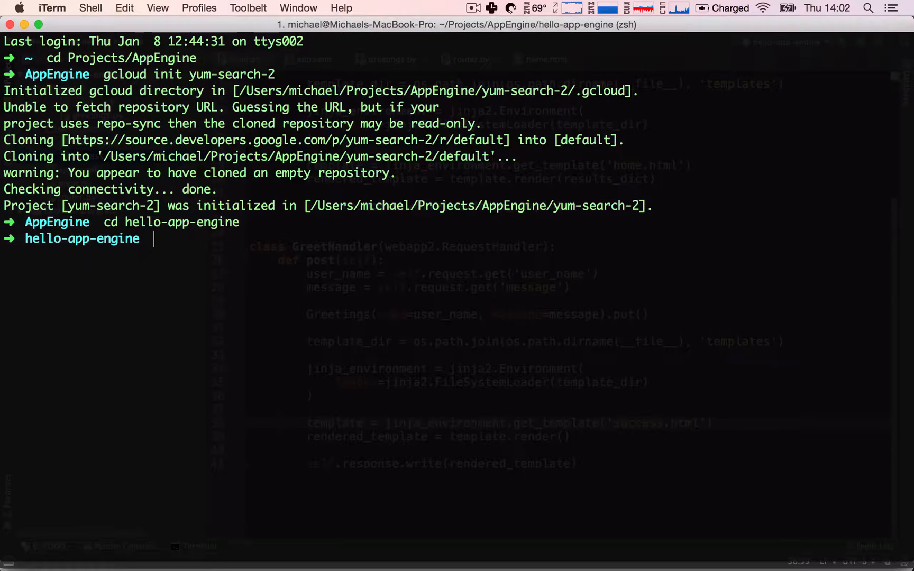
{"action": "type", "text": "g"}
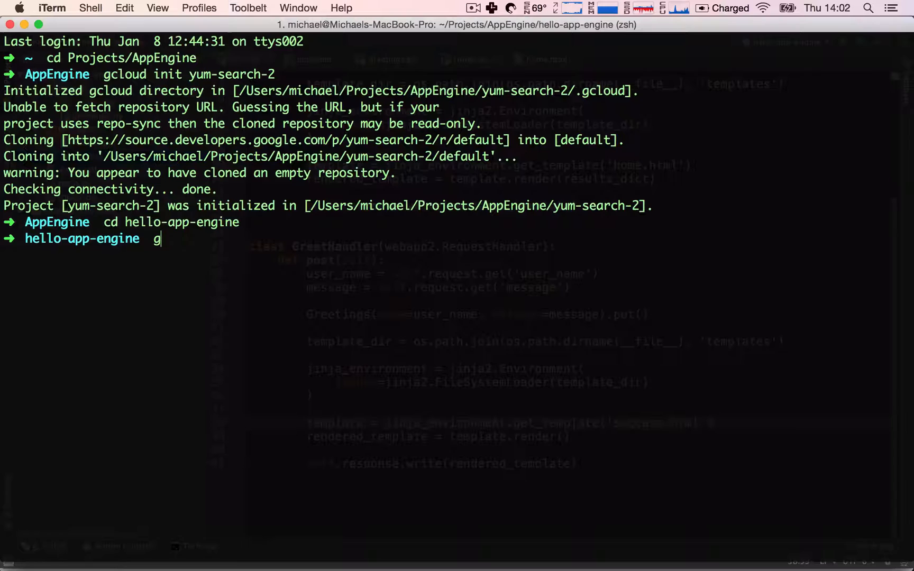
{"action": "type", "text": "cloud"}
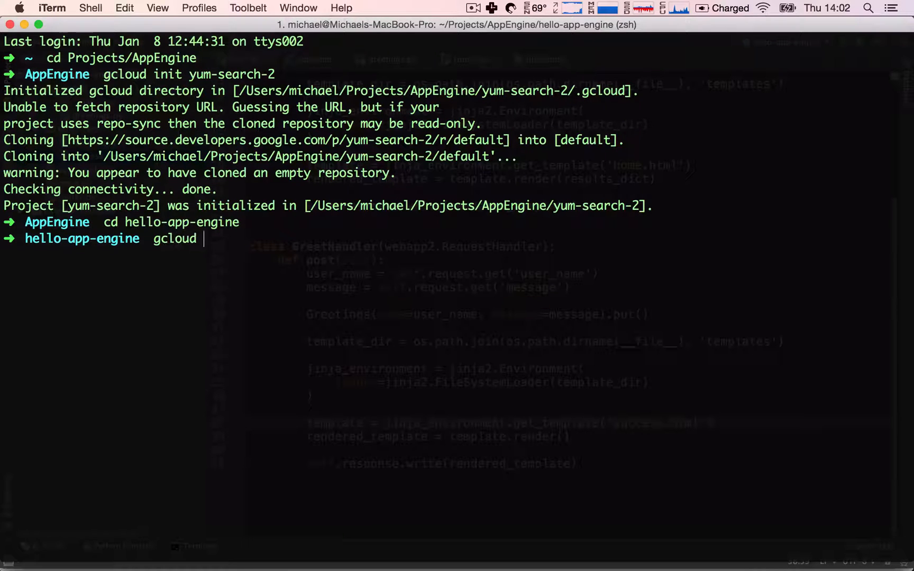
{"action": "type", "text": "preview app run"}
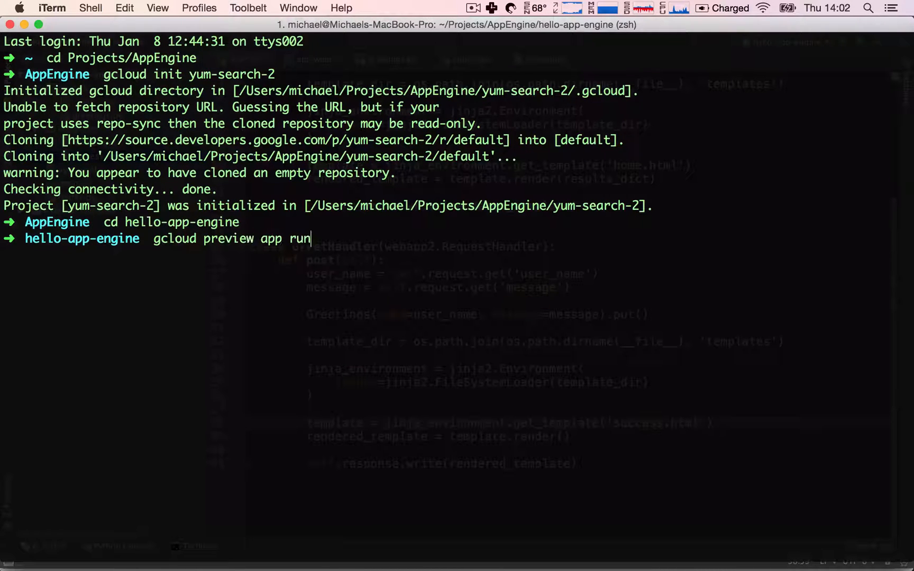
{"action": "key", "text": "Return"}
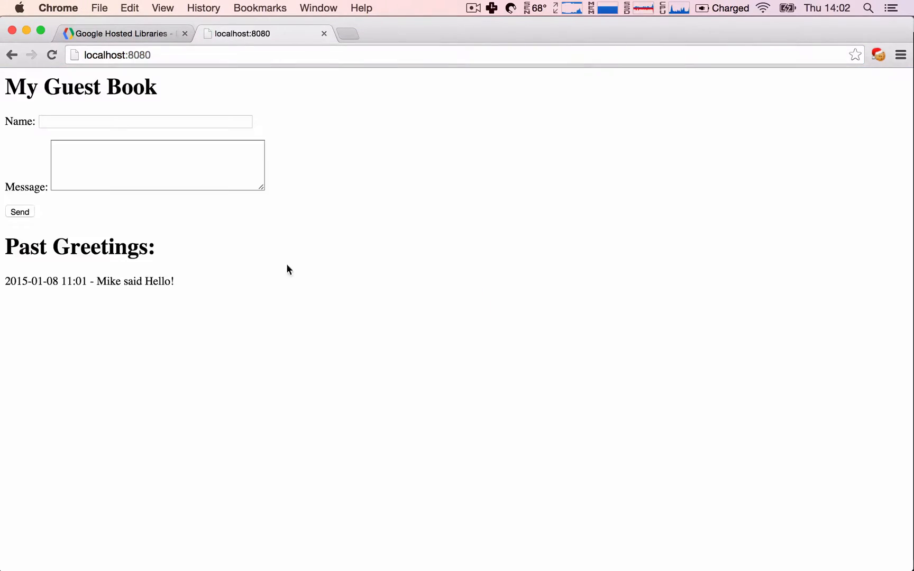
- Sign the guest book with 'Hello!' and view the resulting Success page
{"action": "left_click", "coordinate": [157, 165]}
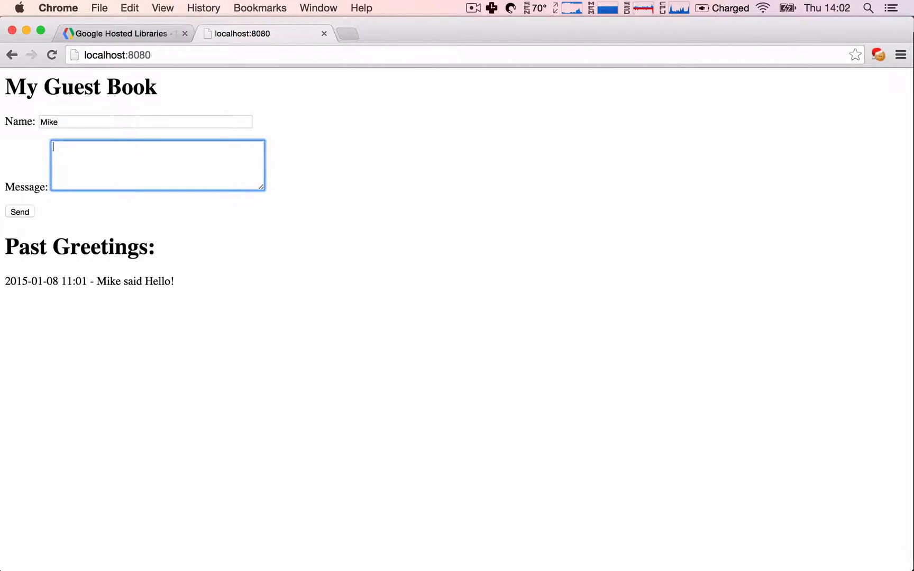
{"action": "type", "text": "Hello!"}
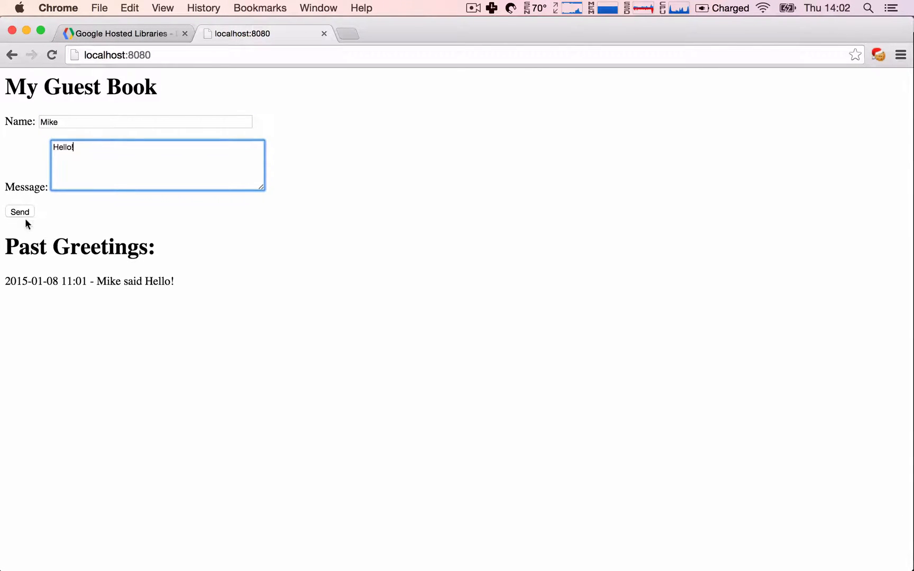
{"action": "left_click", "coordinate": [20, 212]}
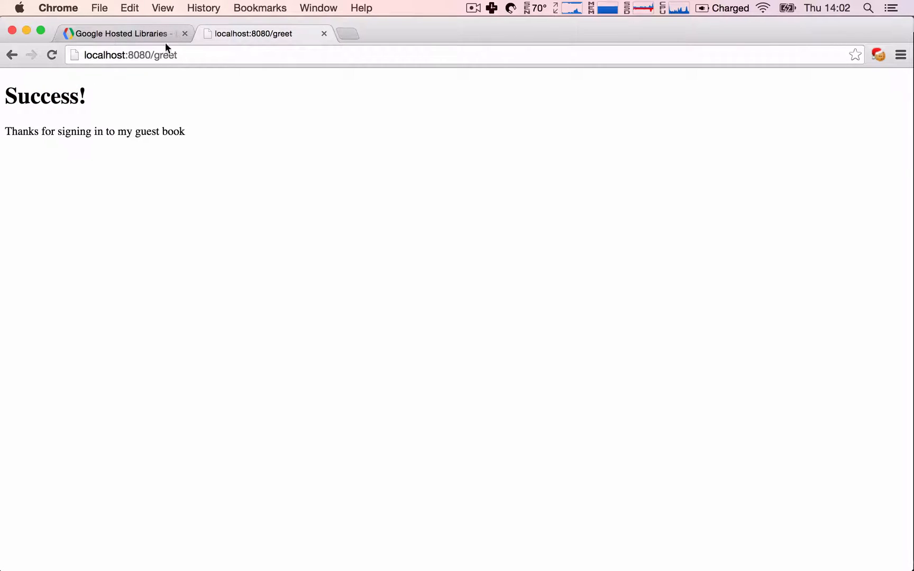
{"action": "left_click_drag", "start_coordinate": [6, 97], "coordinate": [185, 132]}
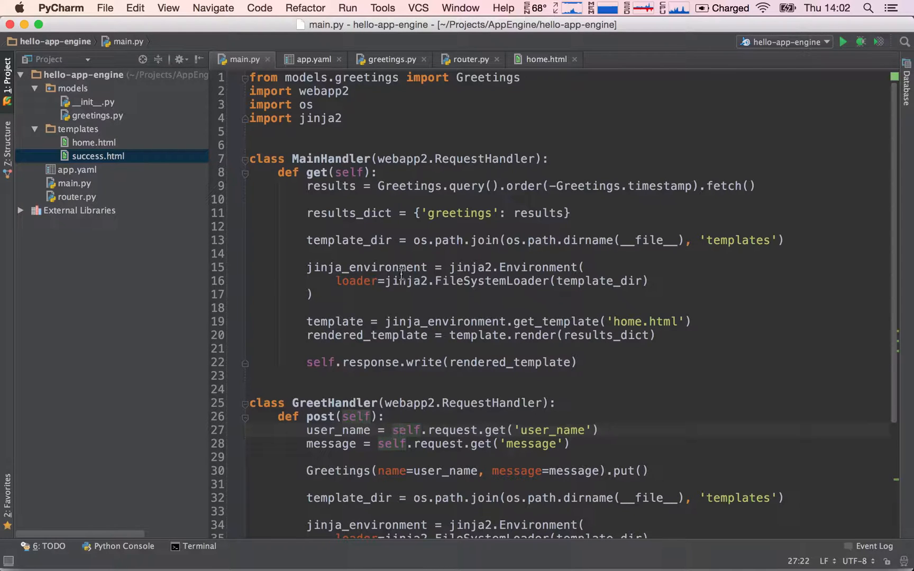
- Review main.py's templates path, then open yum-search-2 and its empty home.py
{"action": "scroll", "scroll_direction": "down", "scroll_amount": 3}
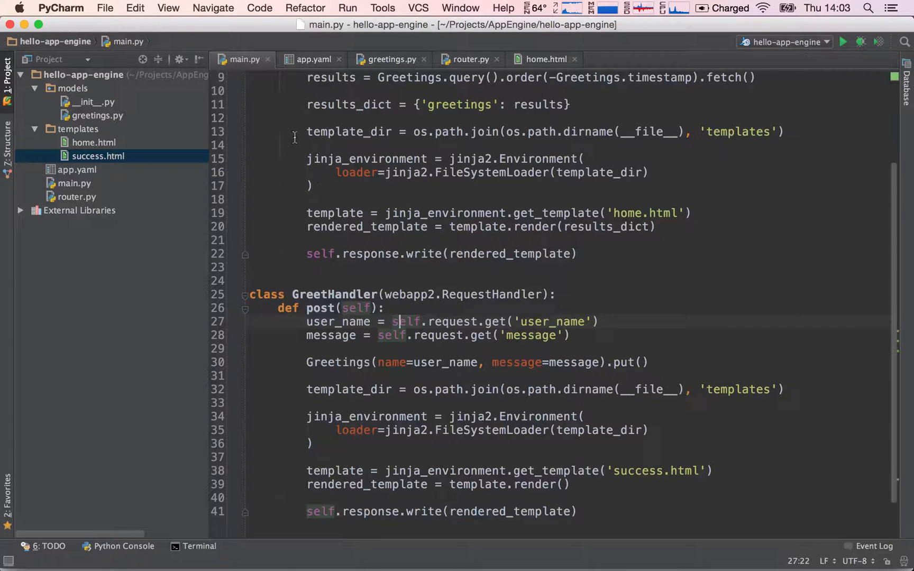
{"action": "left_click_drag", "start_coordinate": [307, 131], "coordinate": [577, 253]}
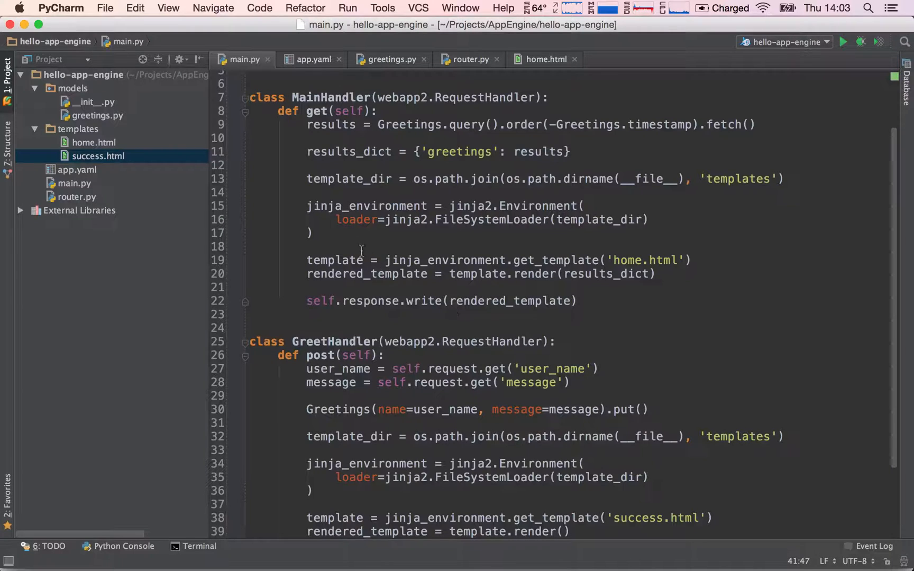
{"action": "left_click", "coordinate": [368, 179]}
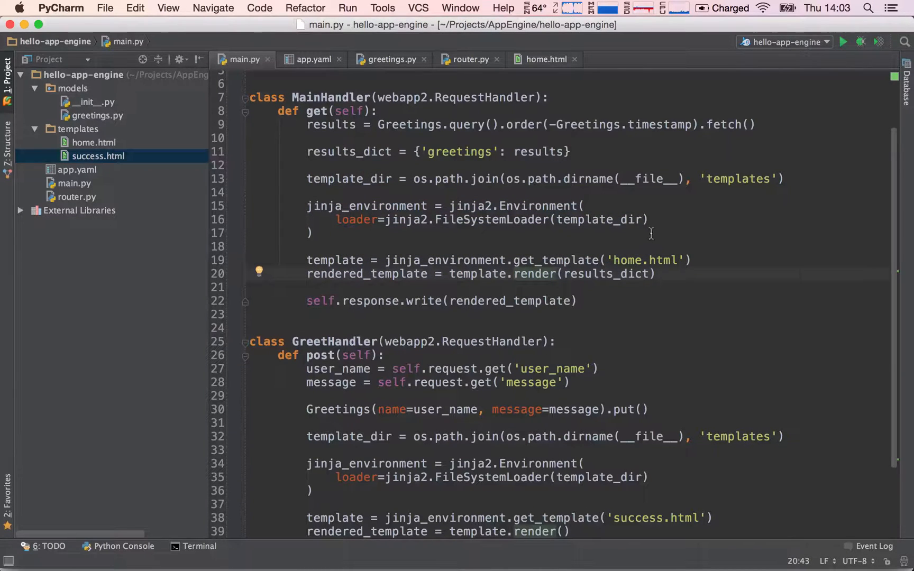
{"action": "double_click", "coordinate": [738, 179]}
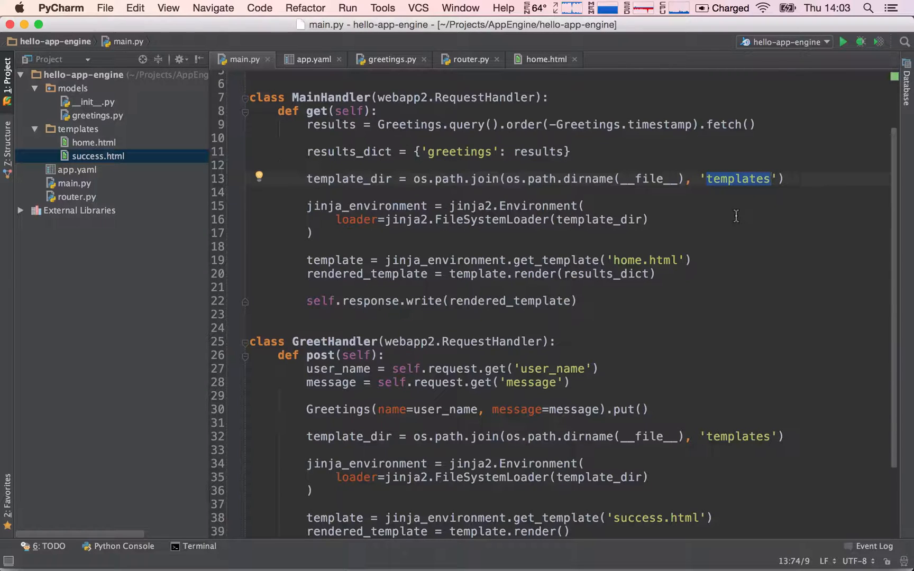
{"action": "mouse_move", "coordinate": [733, 441]}
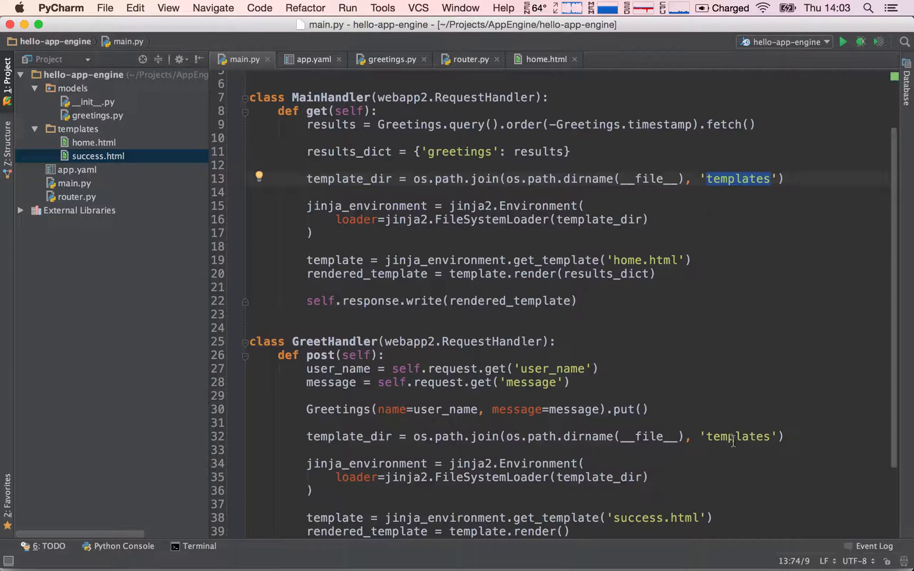
{"action": "left_click", "coordinate": [649, 219]}
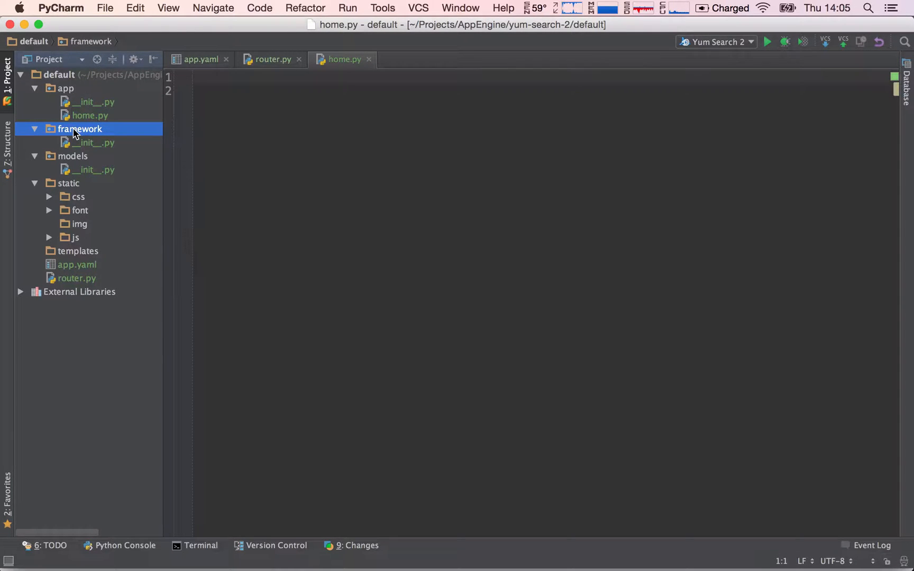
- Create a Python file named request_handler in the framework package
{"action": "right_click", "coordinate": [80, 129]}
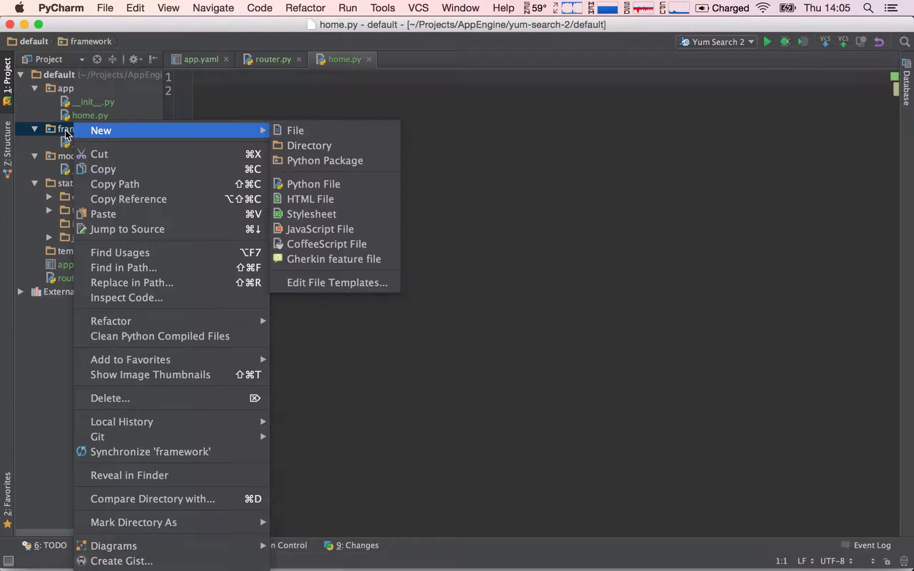
{"action": "mouse_move", "coordinate": [313, 184]}
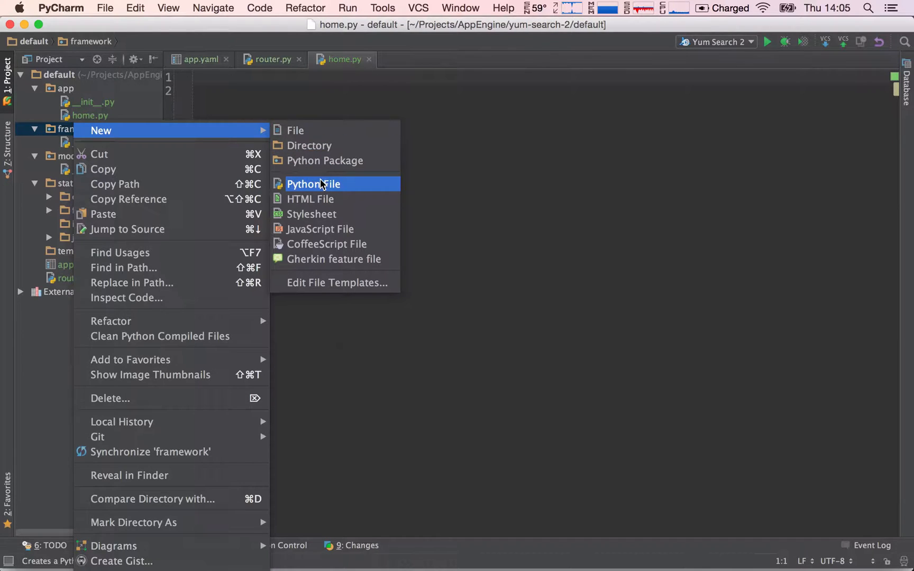
{"action": "left_click", "coordinate": [313, 184]}
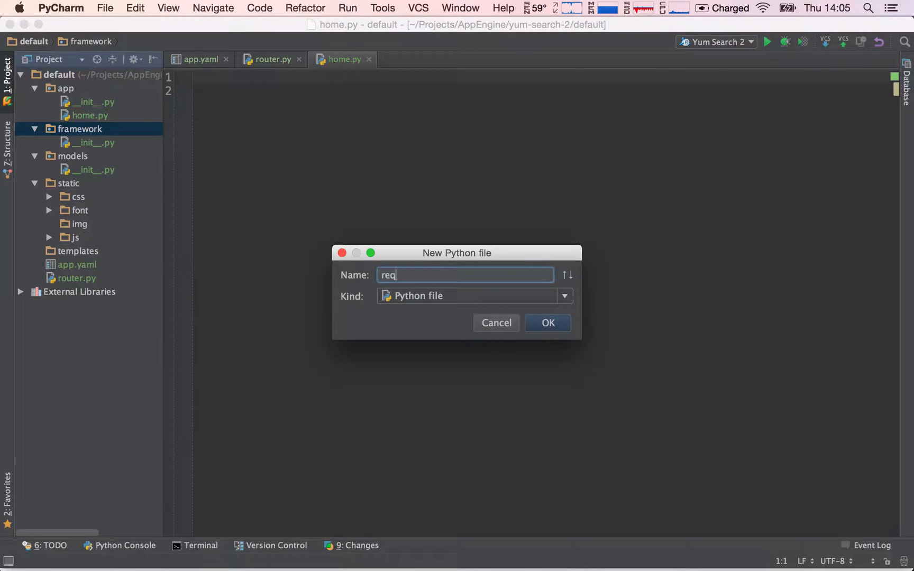
{"action": "type", "text": "uest_handle"}
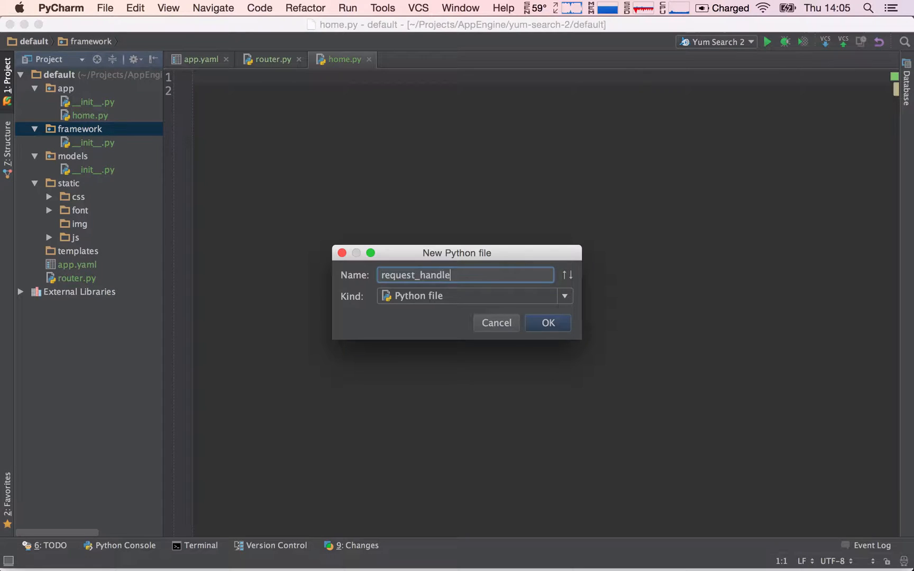
{"action": "left_click", "coordinate": [546, 323]}
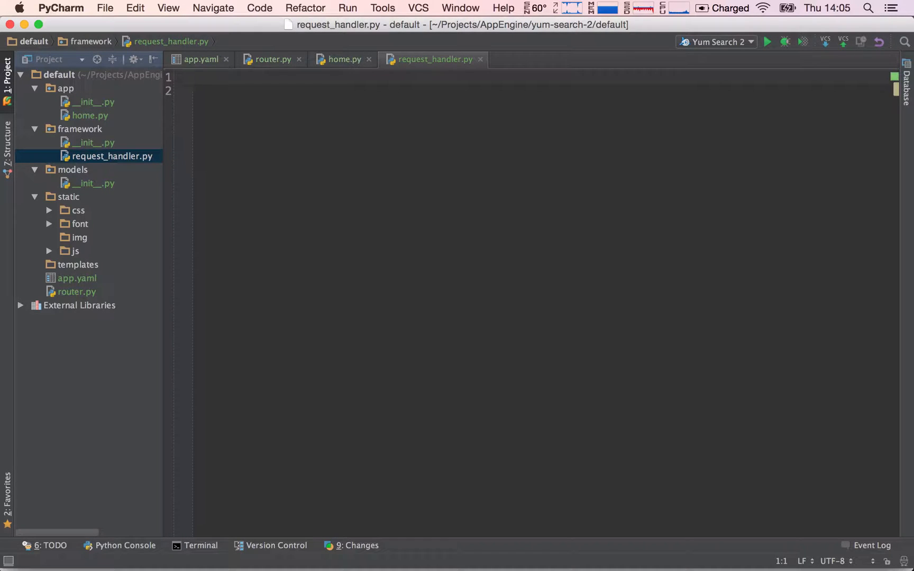
- Import RequestHandler from webapp2 and declare class YumSearchRequestHandler(RequestHandler)
{"action": "type", "text": "from webapp2"}
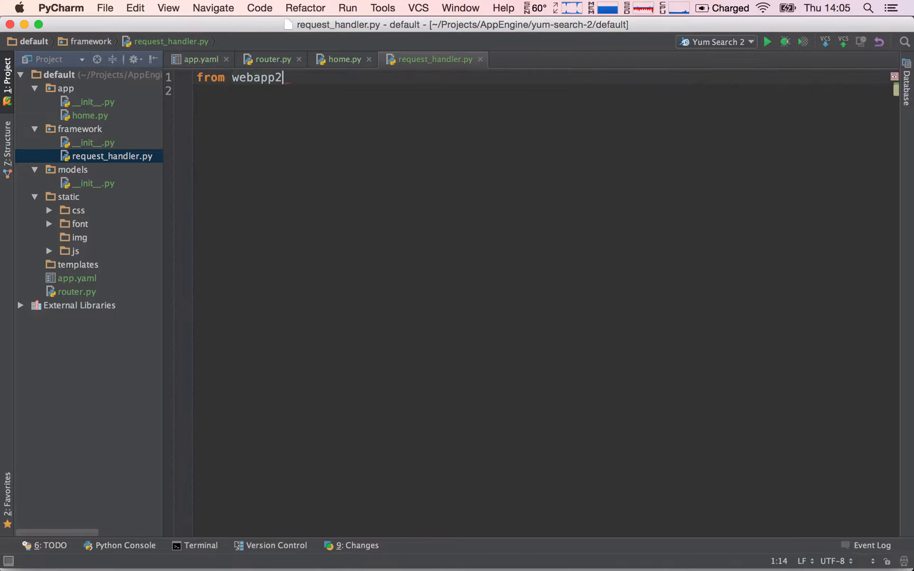
{"action": "type", "text": "import RequestHandler"}
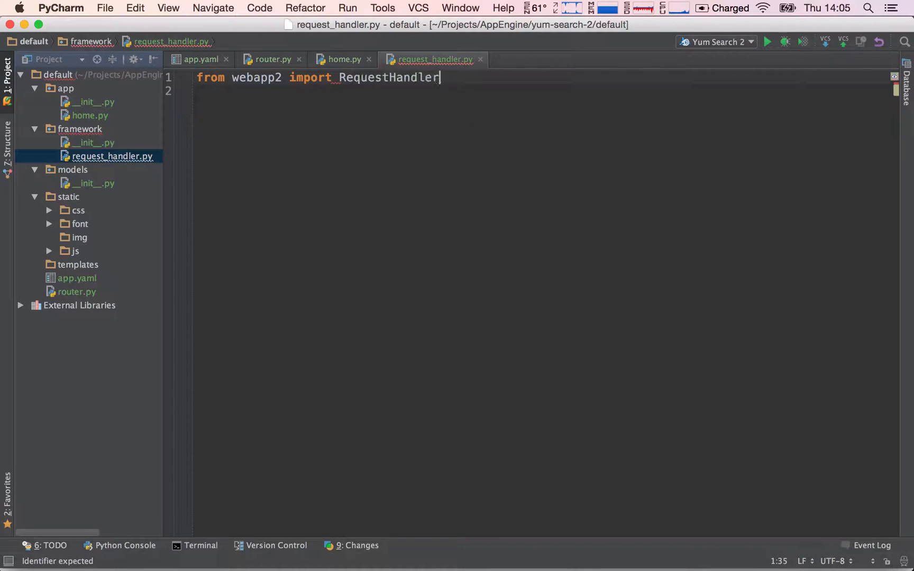
{"action": "key", "text": "enter"}
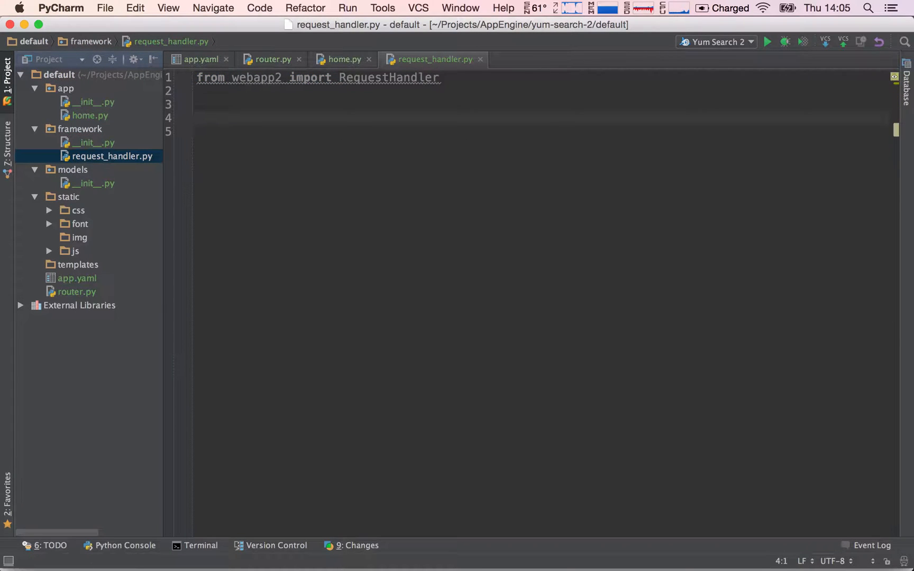
{"action": "type", "text": "class"}
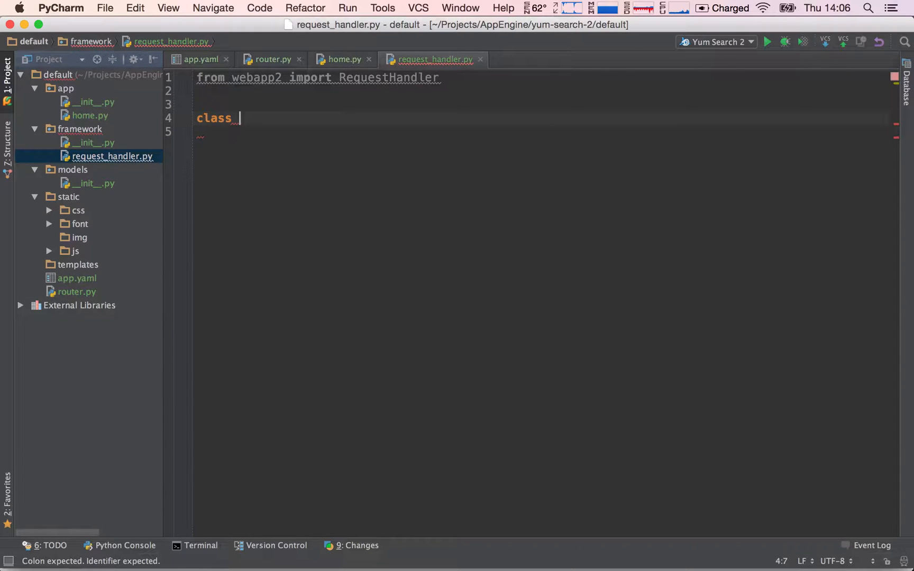
{"action": "type", "text": "YumSearchRequestHan"}
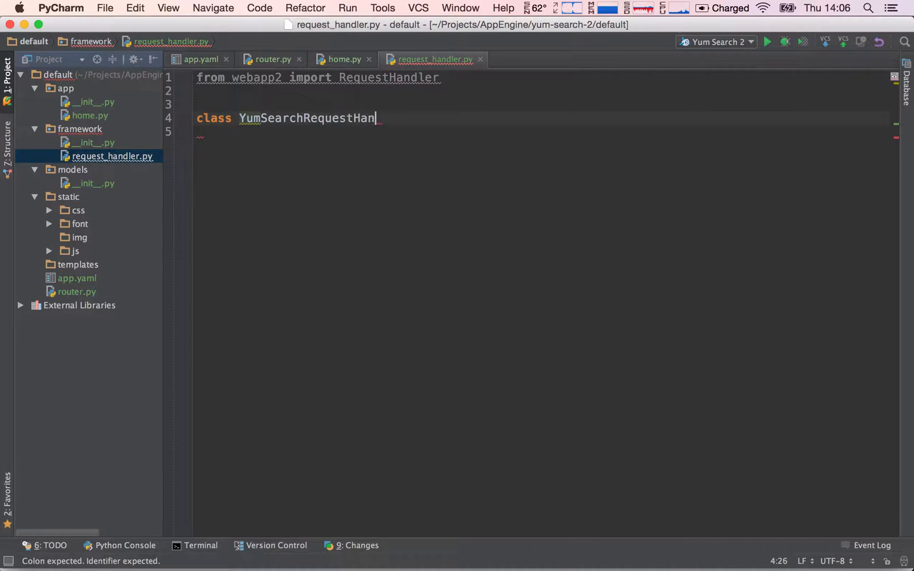
{"action": "type", "text": "dler()"}
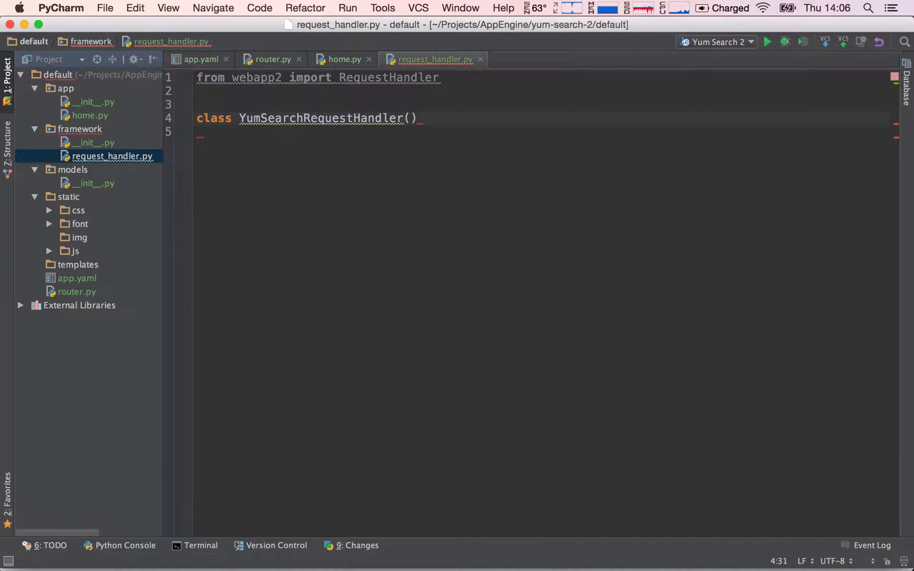
{"action": "type", "text": "R"}
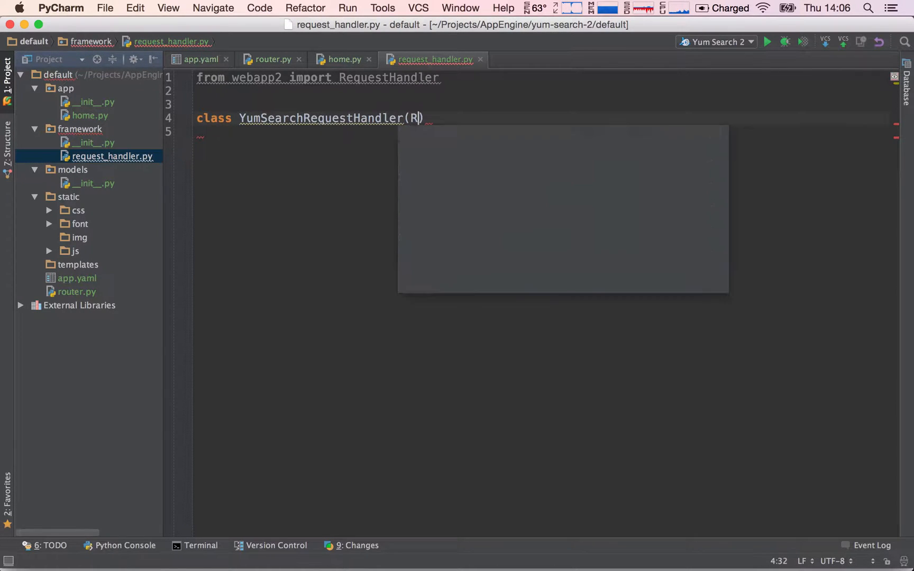
{"action": "type", "text": "equestHandler"}
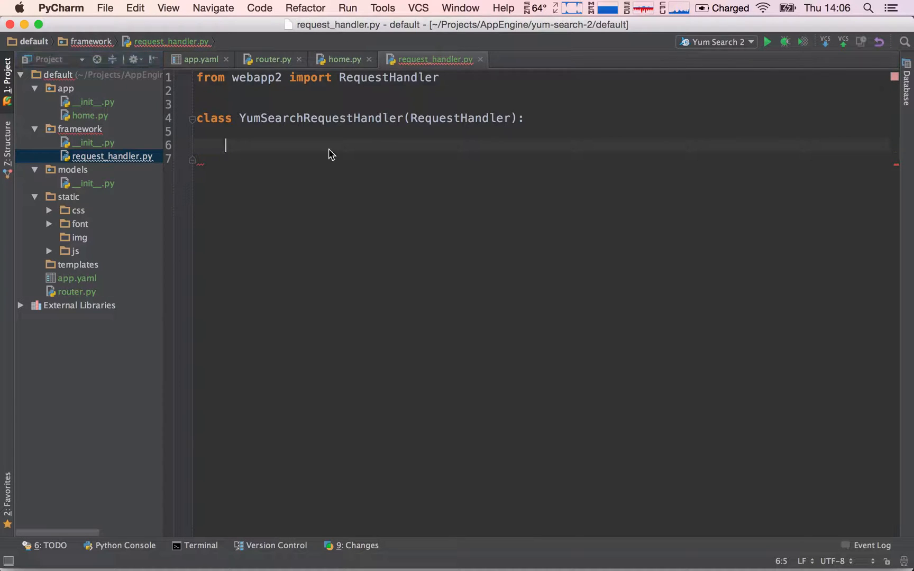
{"action": "mouse_move", "coordinate": [504, 161]}
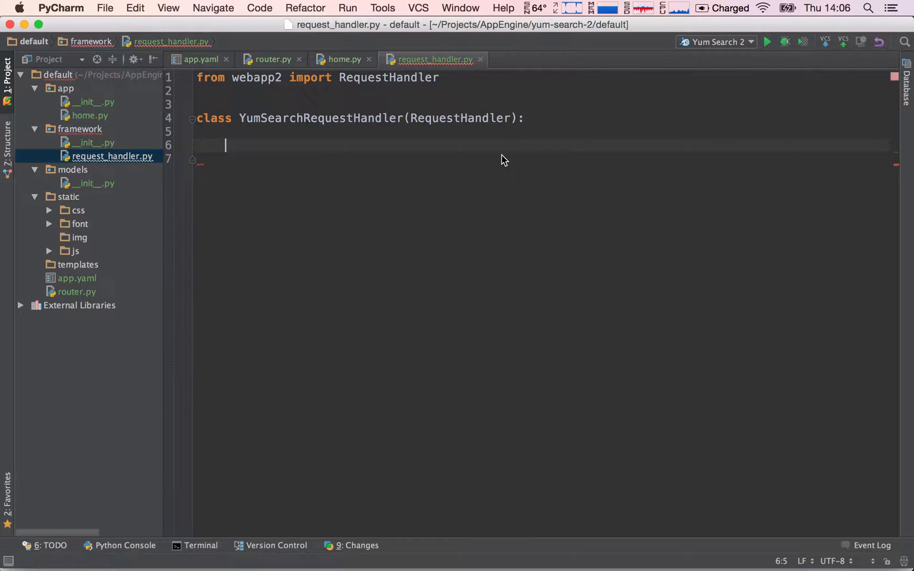
{"action": "mouse_move", "coordinate": [406, 168]}
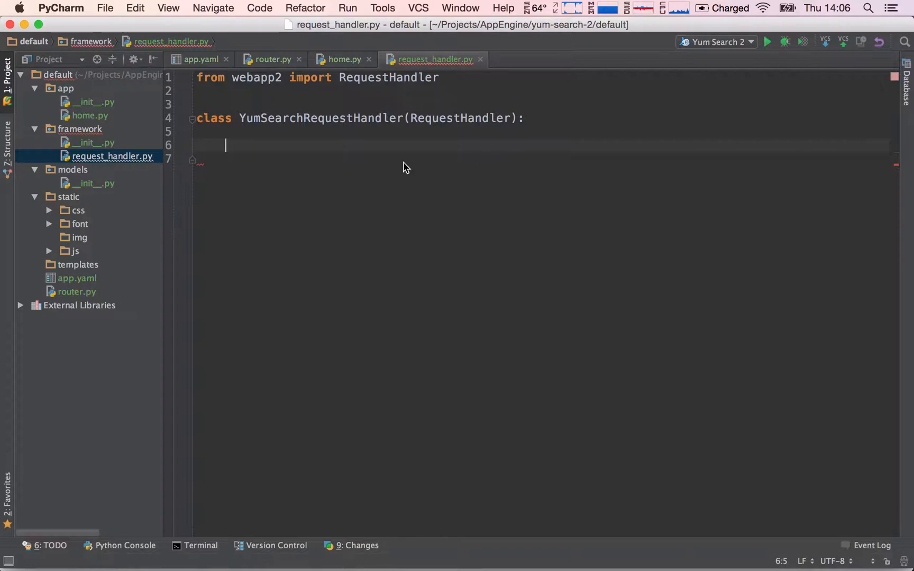
{"action": "mouse_move", "coordinate": [384, 174]}
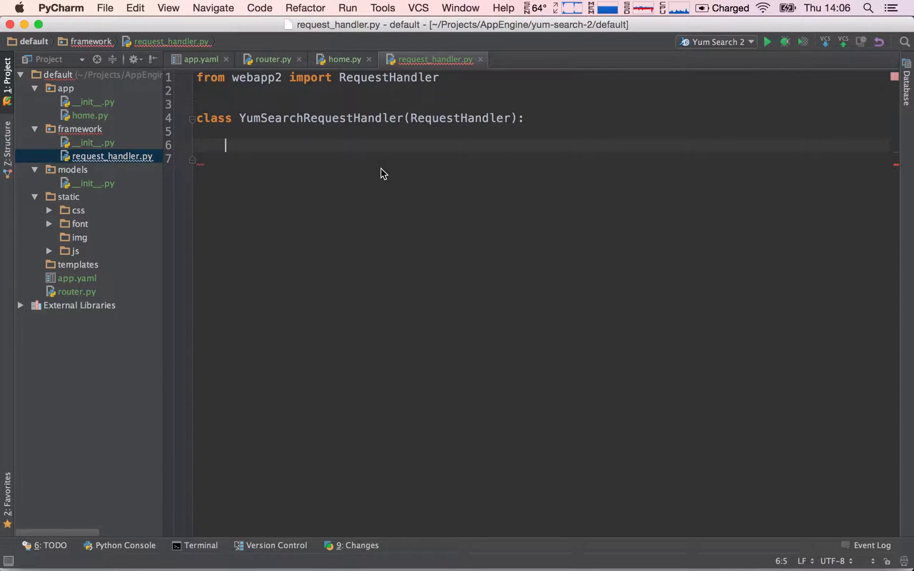
{"action": "mouse_move", "coordinate": [93, 193]}
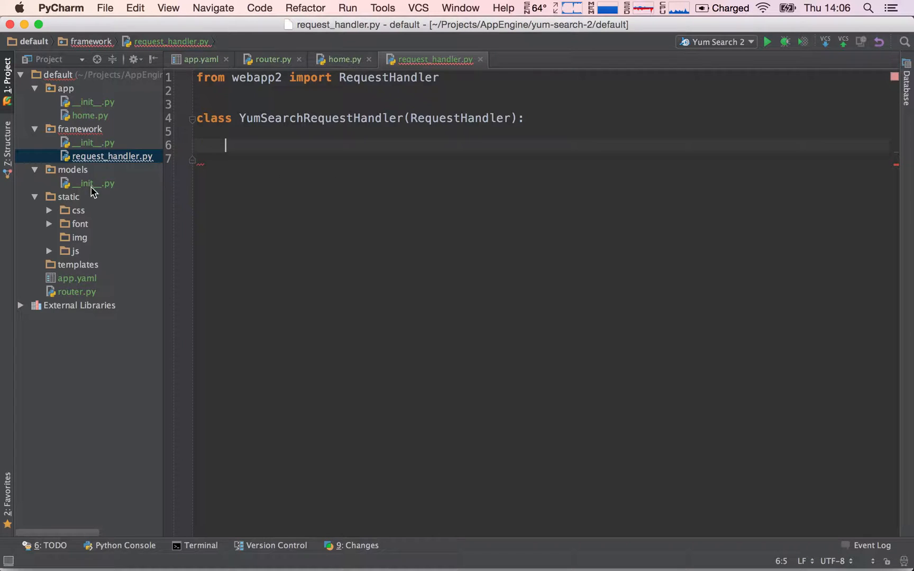
{"action": "mouse_move", "coordinate": [76, 133]}
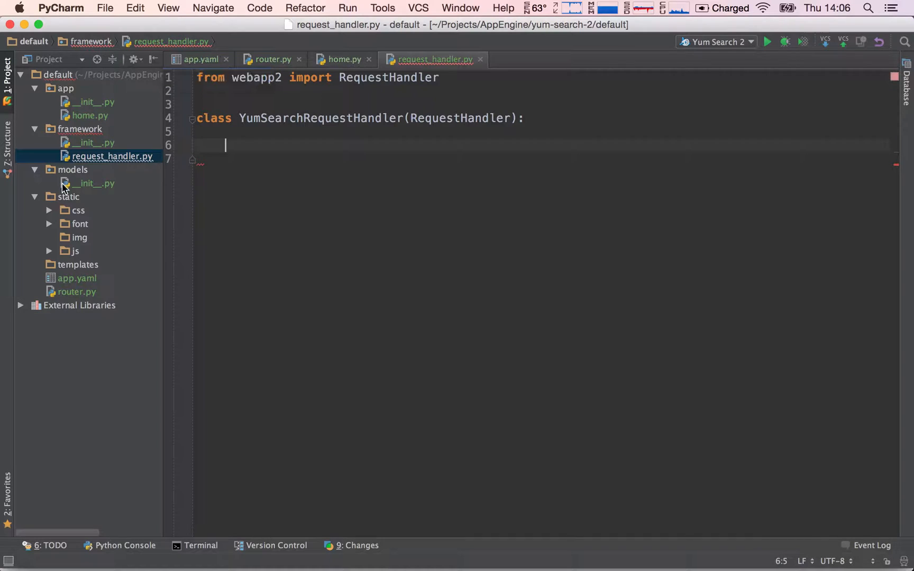
{"action": "mouse_move", "coordinate": [84, 264]}
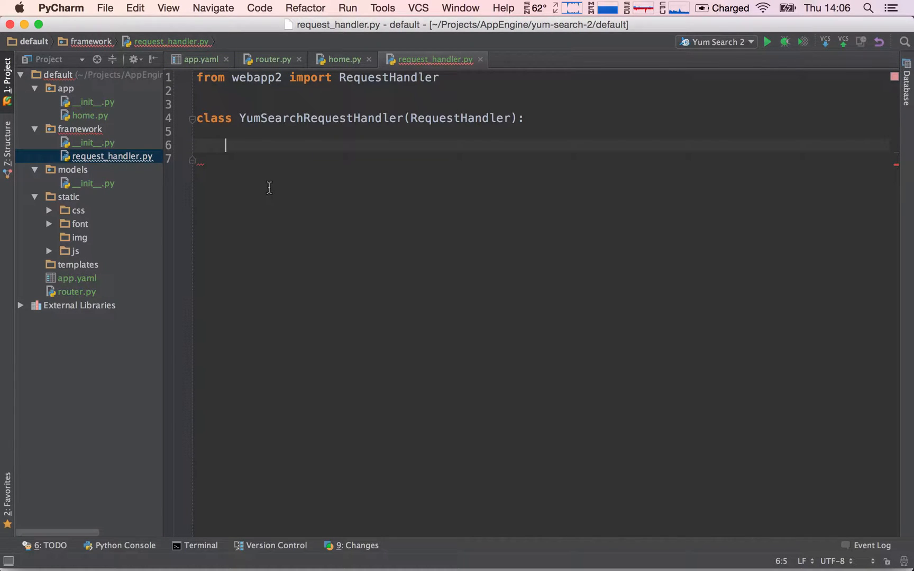
- Add 'template_directory =' to the class, 'import os' at the top, and begin os.path
{"action": "type", "text": "template_dir"}
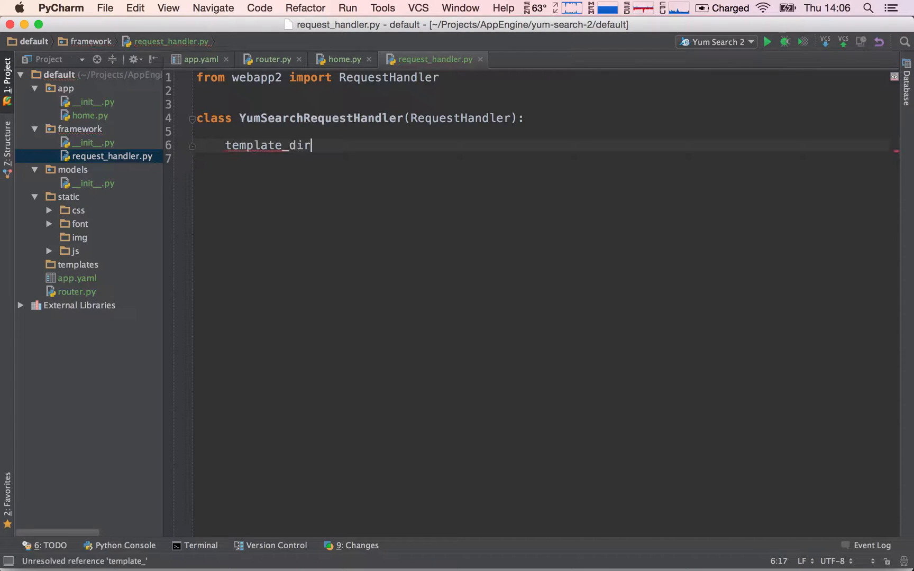
{"action": "type", "text": "ectory ="}
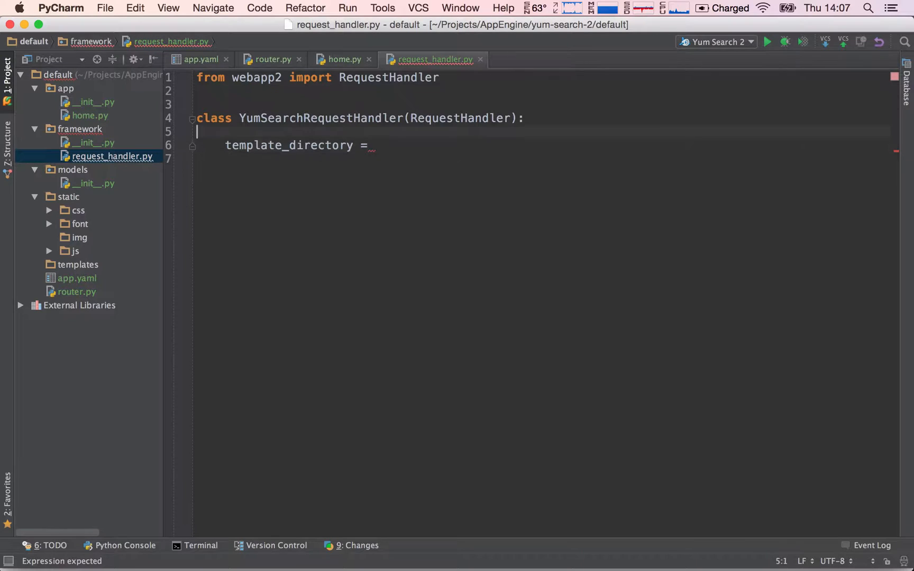
{"action": "type", "text": "i"}
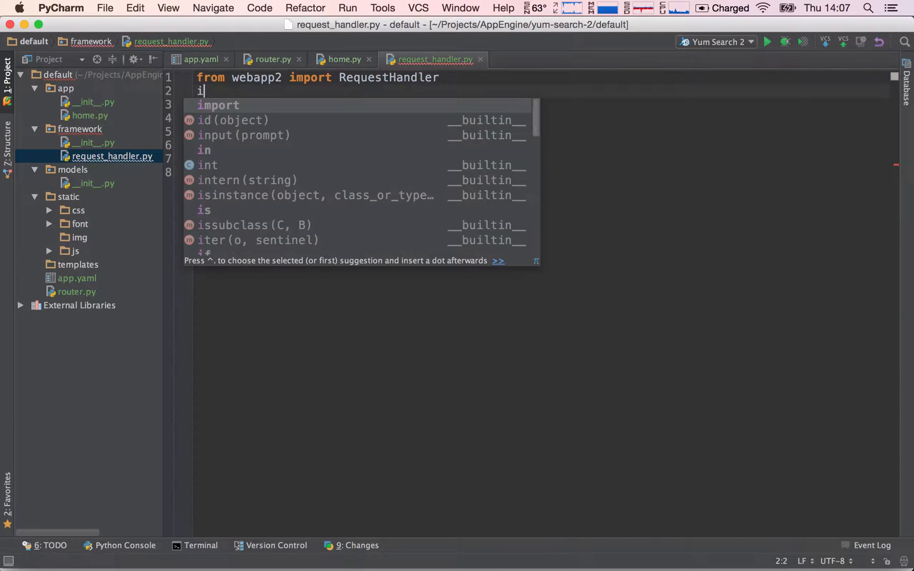
{"action": "type", "text": "mport os"}
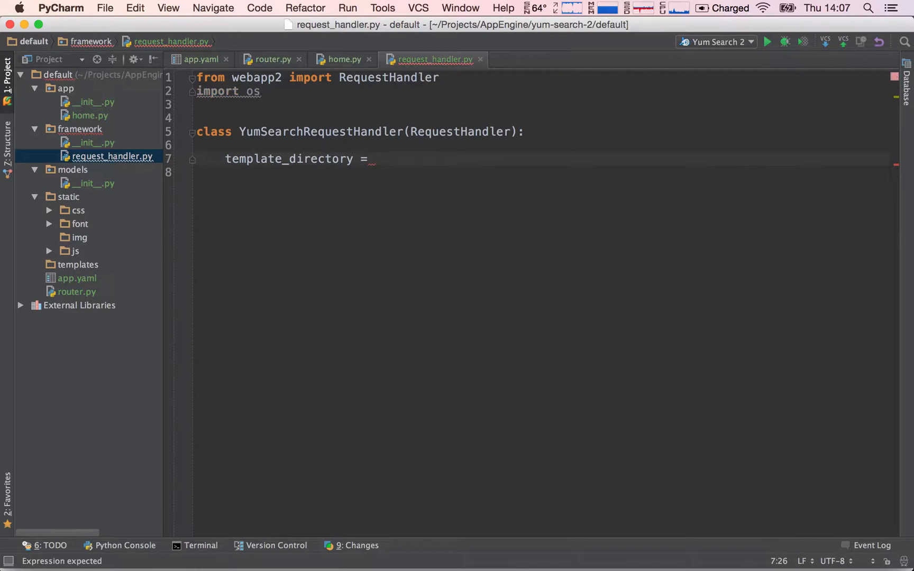
{"action": "type", "text": "os.path.dirname("}
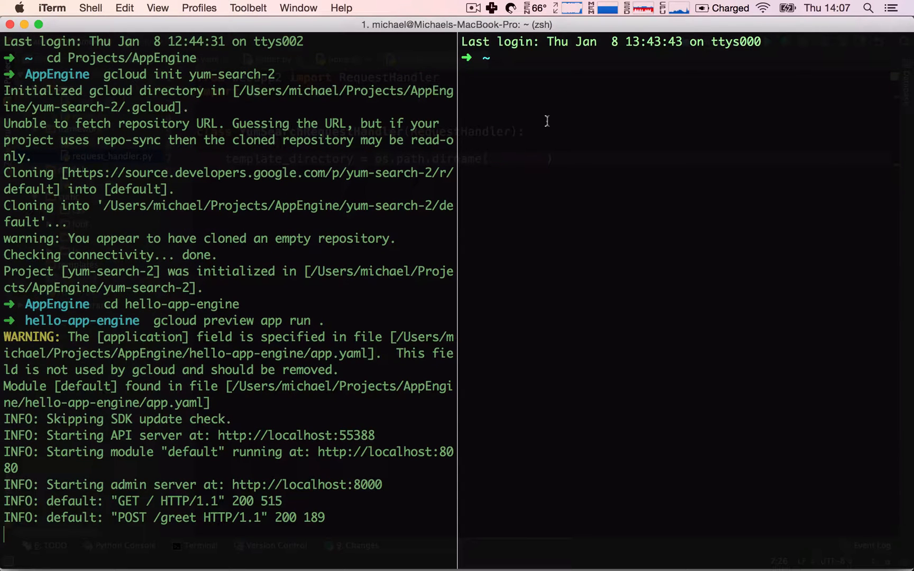
- Change directory to Projects/AppEngine/yum-search-2/default/framework/, then 'cd ..' up one level
{"action": "type", "text": "cd"}
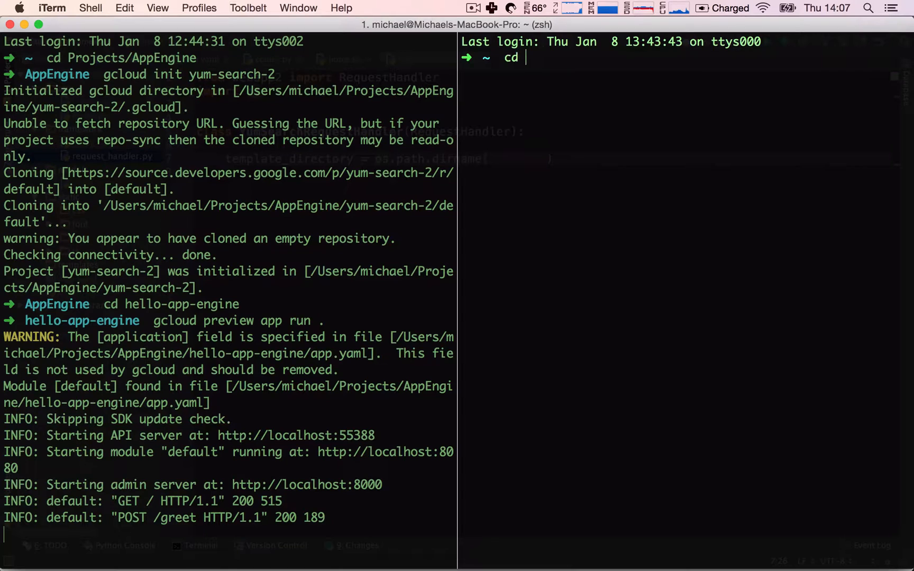
{"action": "type", "text": "Projects/AppEngine/"}
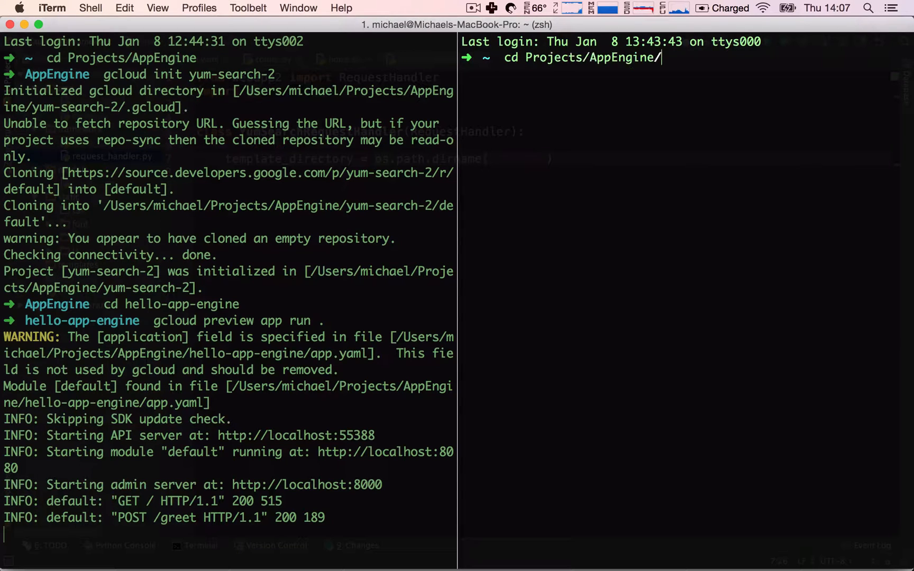
{"action": "type", "text": "yum-search-2/d"}
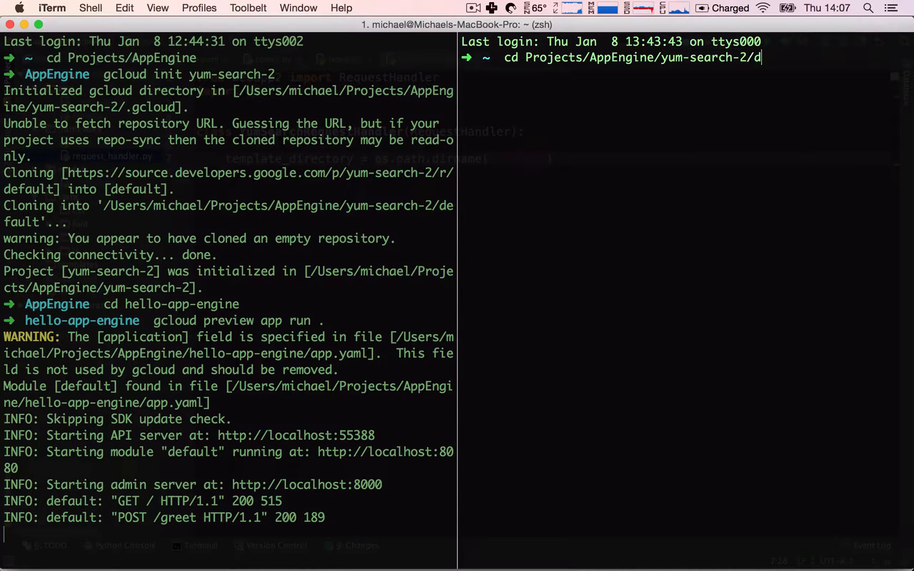
{"action": "type", "text": "efault/framework/"}
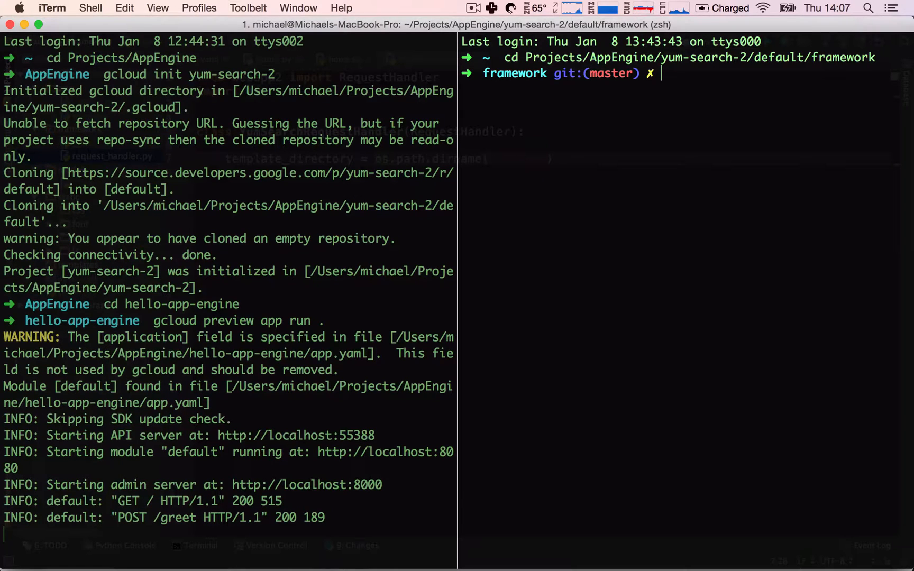
{"action": "mouse_move", "coordinate": [667, 136]}
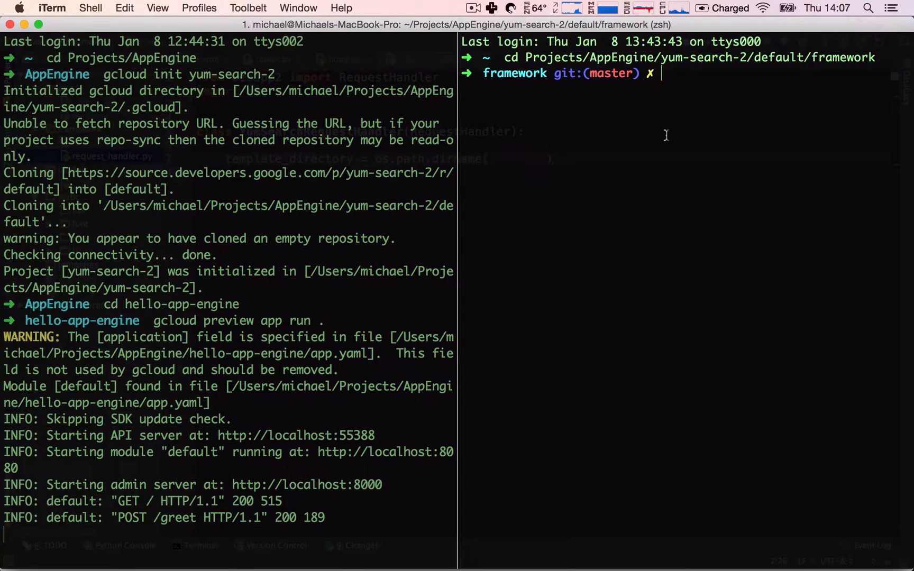
{"action": "type", "text": "cd .."}
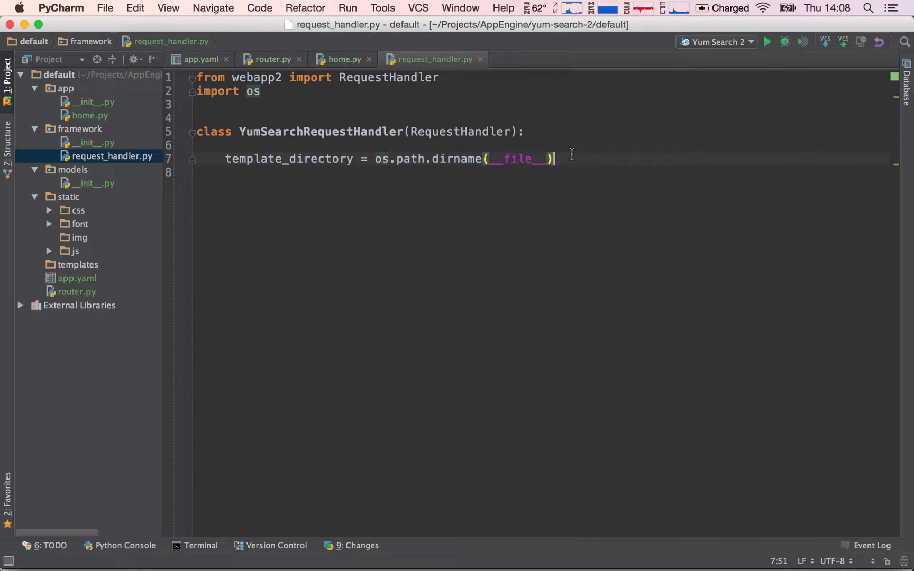
- Wrap os.path.dirname(__file__) in os.path.join with os.pardir as the second argument
{"action": "left_click", "coordinate": [378, 158]}
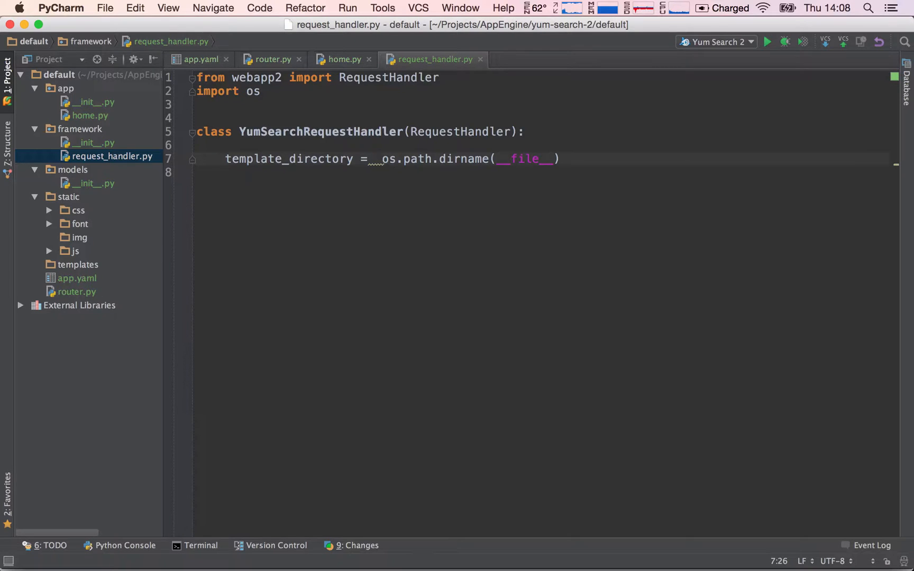
{"action": "type", "text": "os.path."}
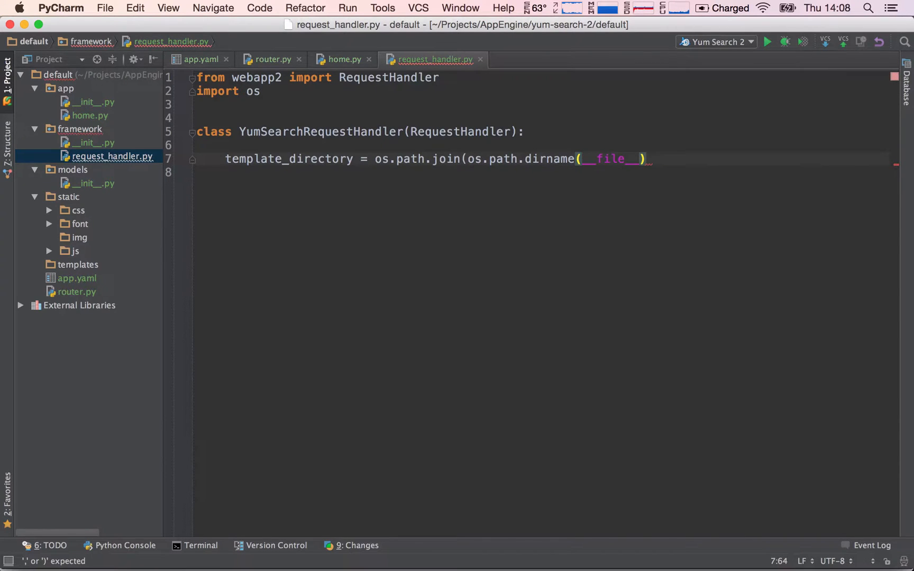
{"action": "type", "text": ","}
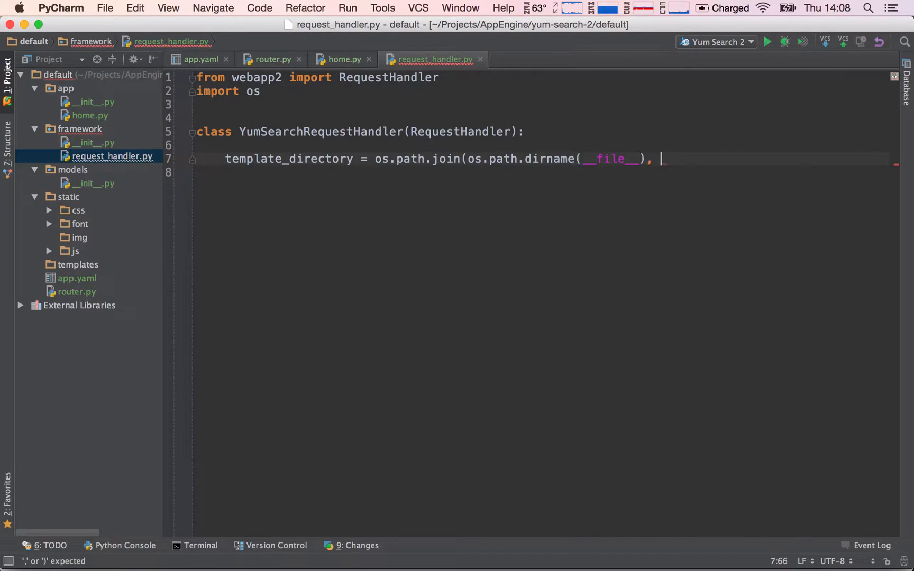
{"action": "type", "text": "os."}
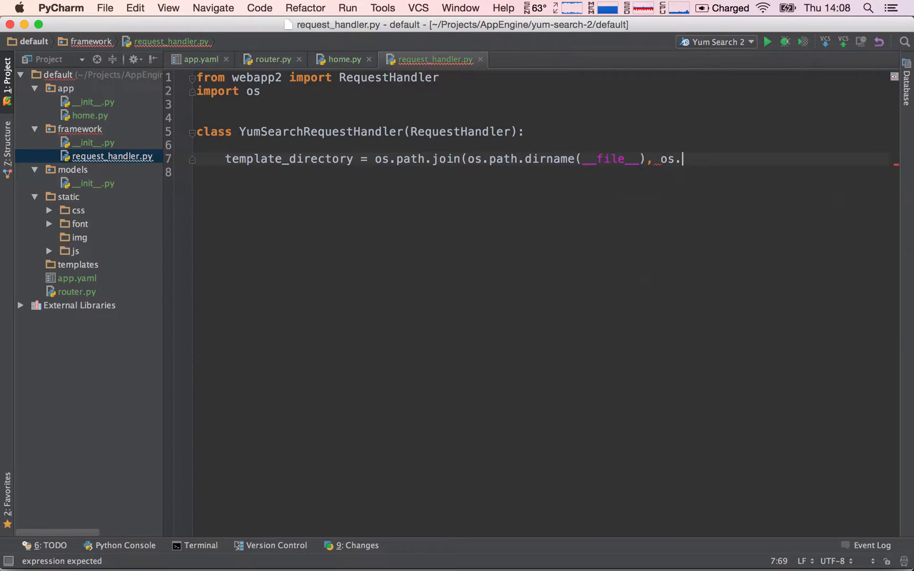
{"action": "type", "text": "pardir"}
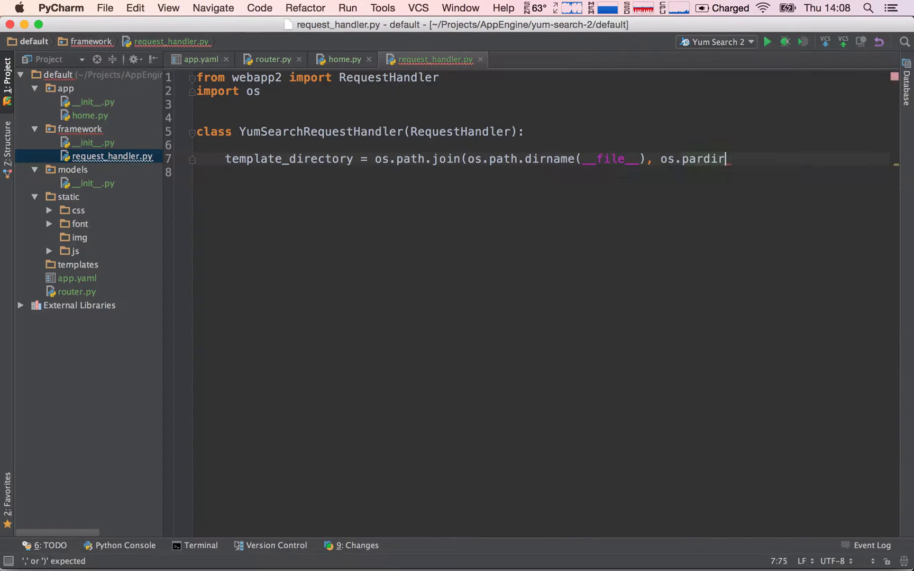
{"action": "type", "text": ")"}
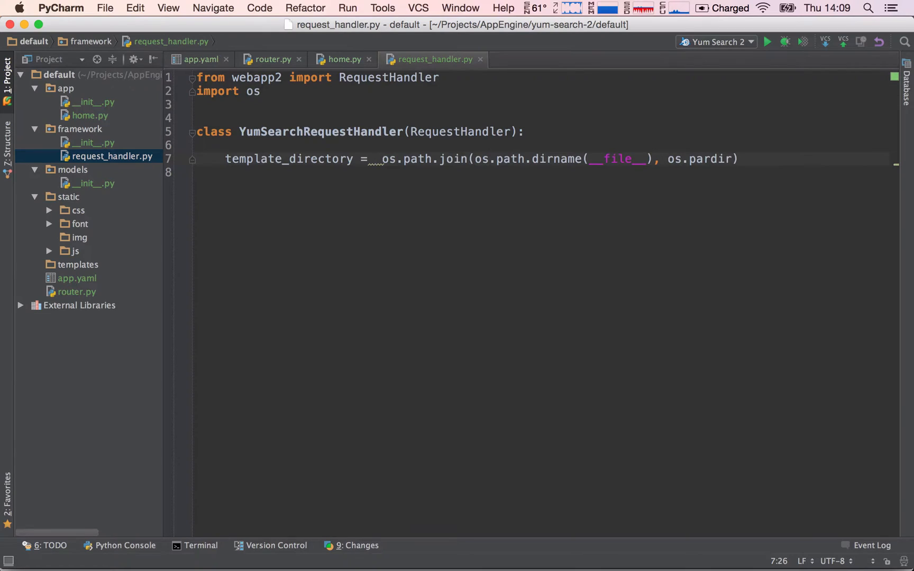
- Wrap the template_directory parent path expression in os.path.abspath()
{"action": "type", "text": "os."}
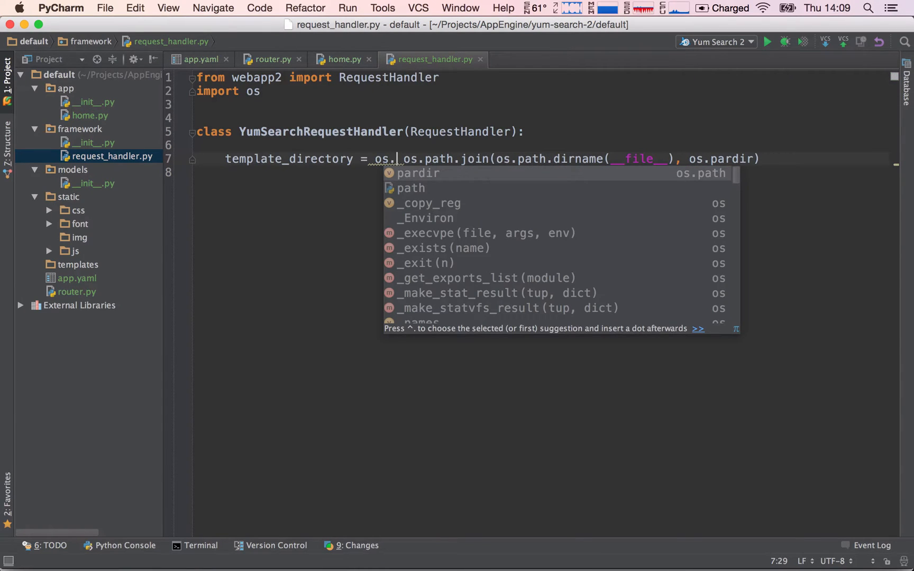
{"action": "type", "text": "path.abspath("}
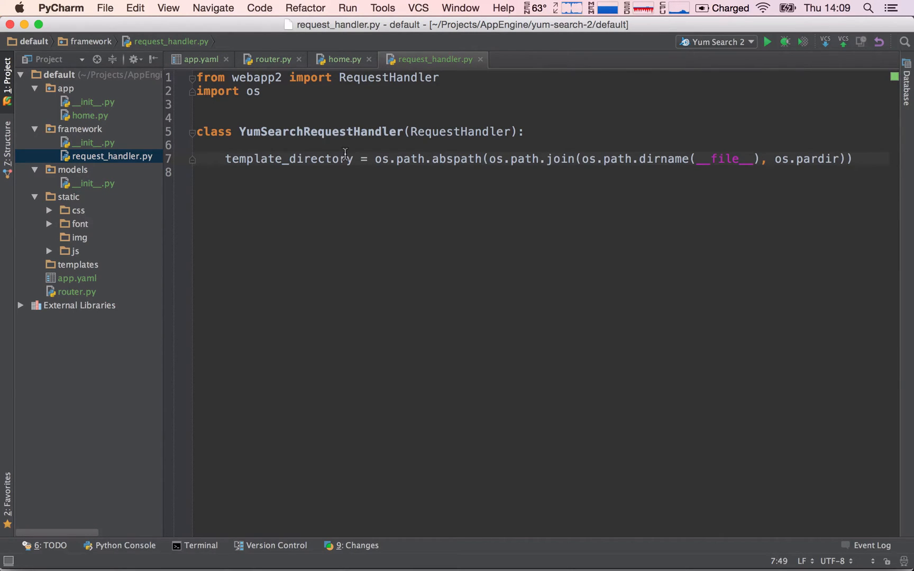
{"action": "left_click_drag", "start_coordinate": [377, 159], "coordinate": [842, 158]}
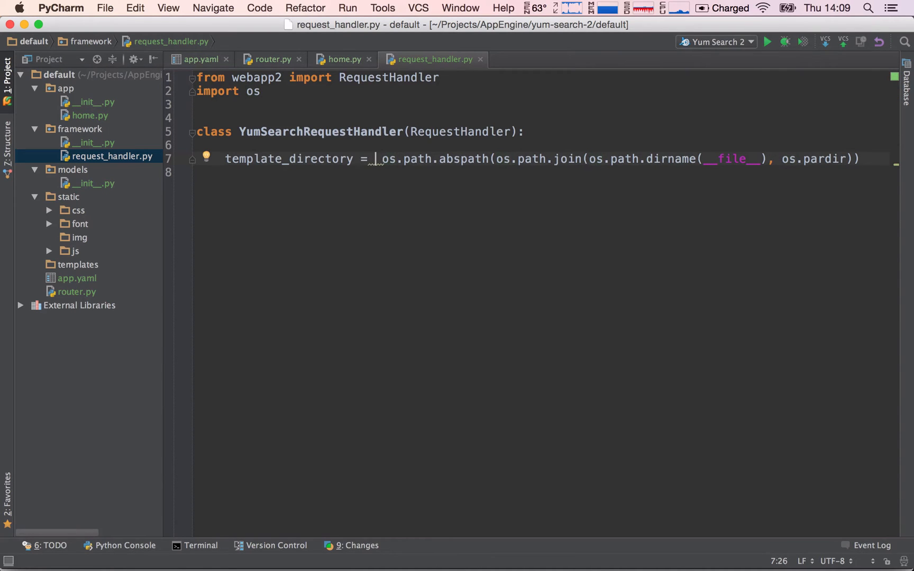
- Join the absolute path with 'templates' using os.path.join, split across lines
{"action": "type", "text": "o"}
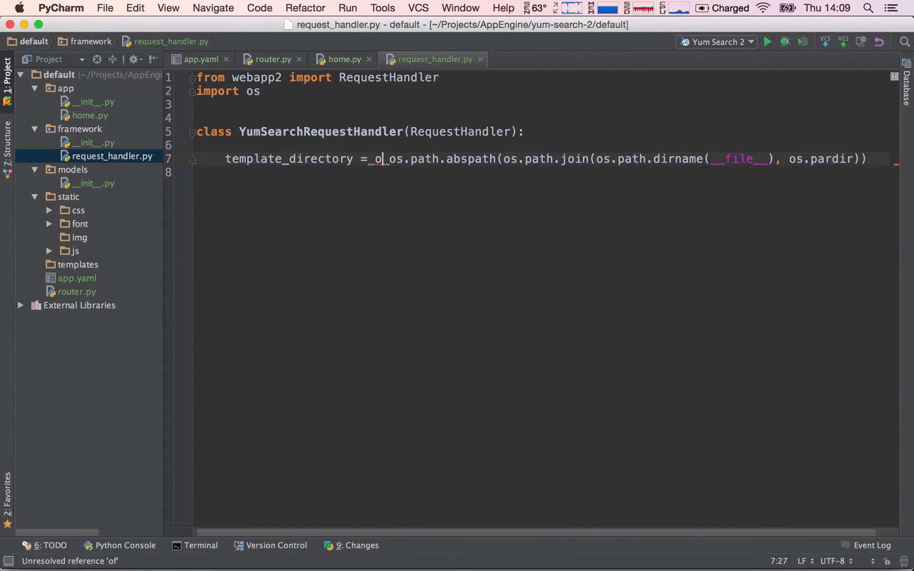
{"action": "type", "text": "s.path.join("}
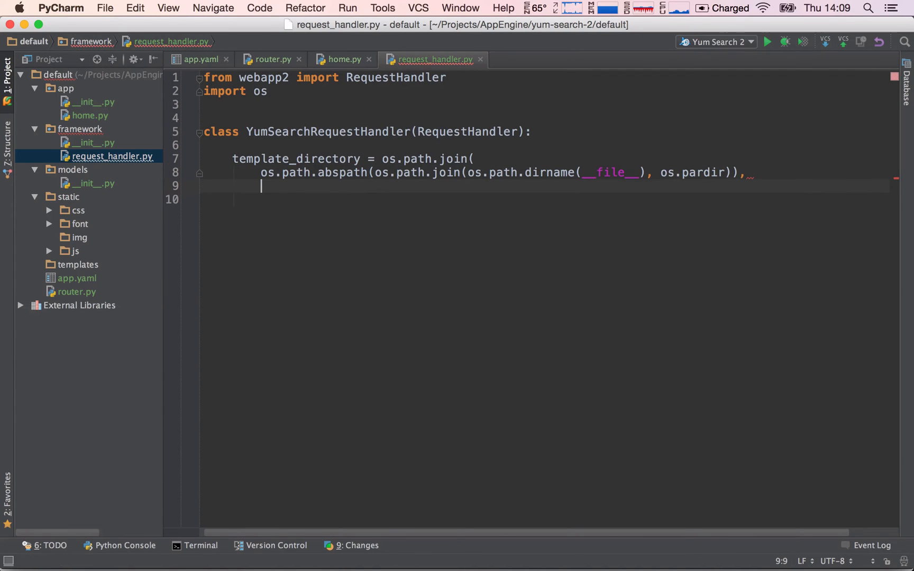
{"action": "type", "text": "'templates'"}
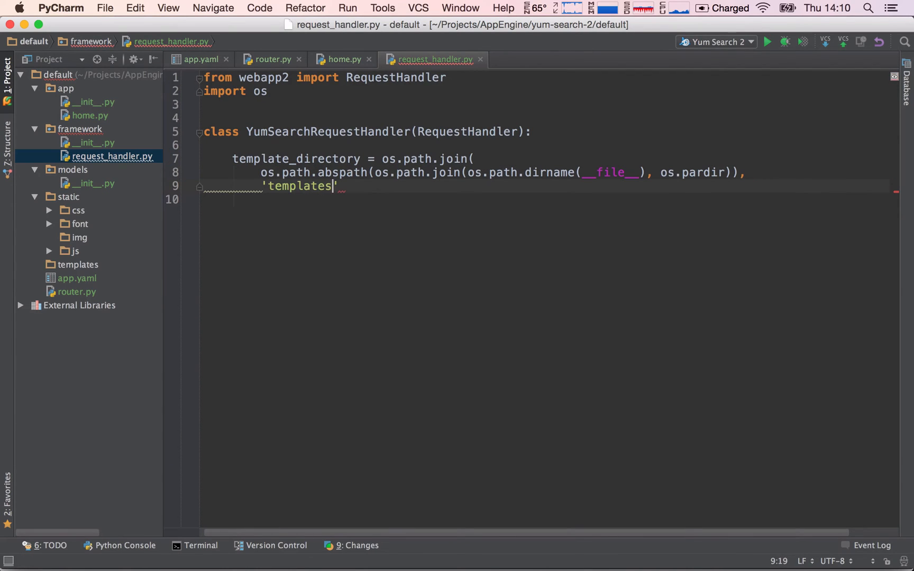
{"action": "type", "text": "')"}
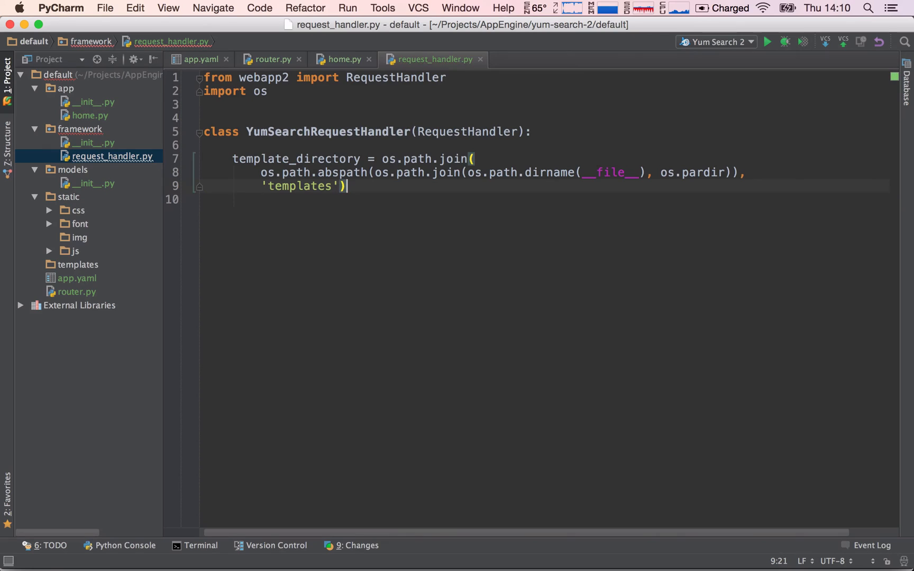